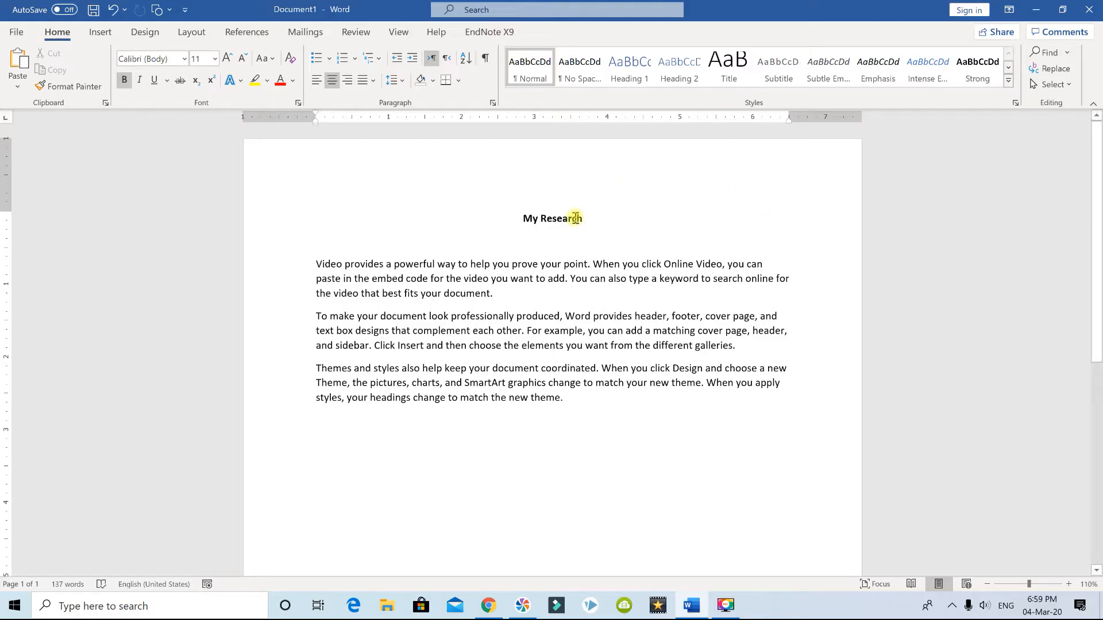
Search PubMed for 'low back pain' using the suggestion, then tick two results.
left_click(580, 218)
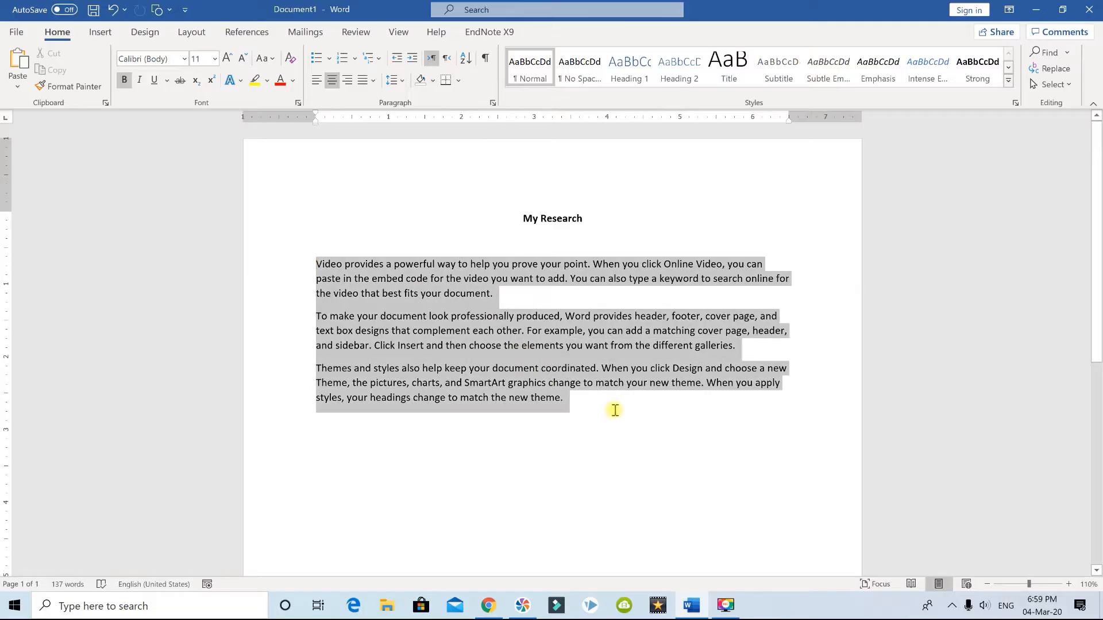
left_click(498, 344)
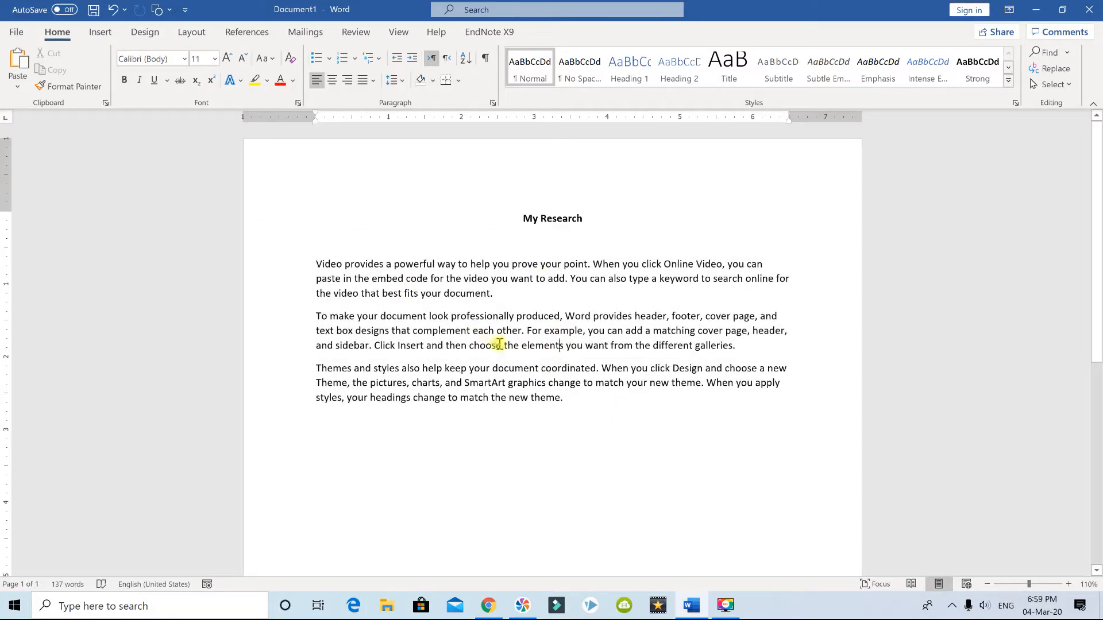
mouse_move(475, 300)
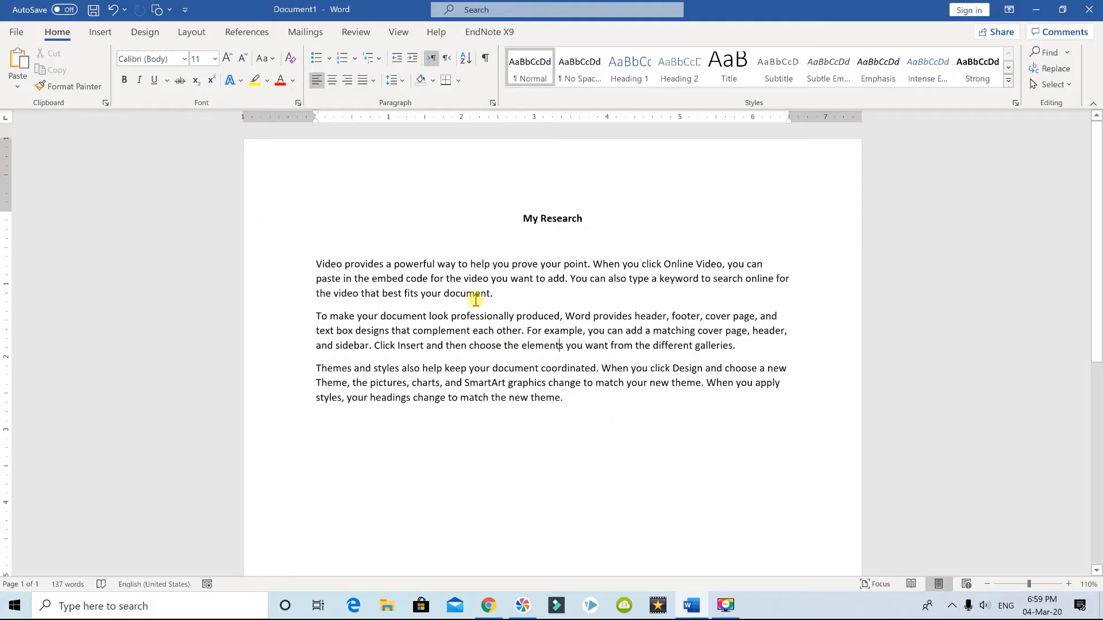
mouse_move(488, 605)
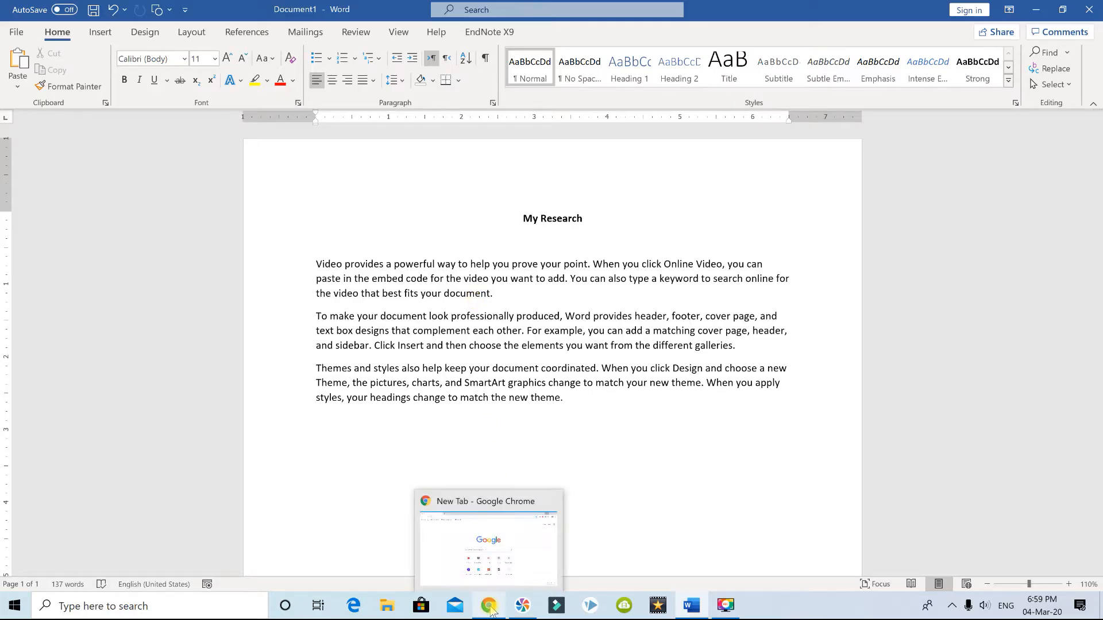
mouse_move(548, 608)
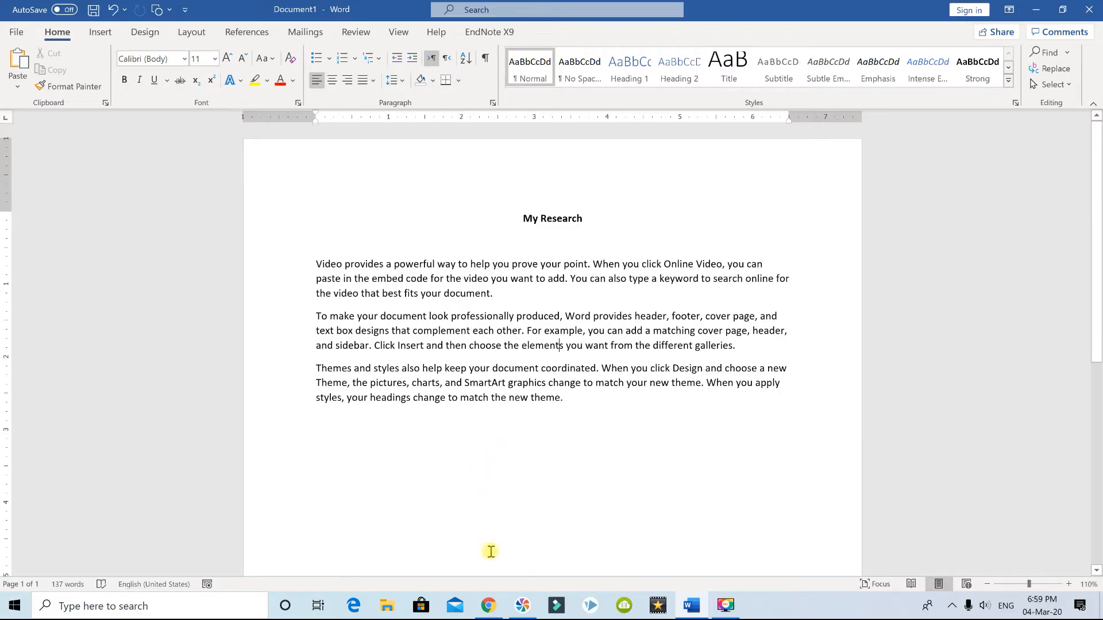
mouse_move(488, 605)
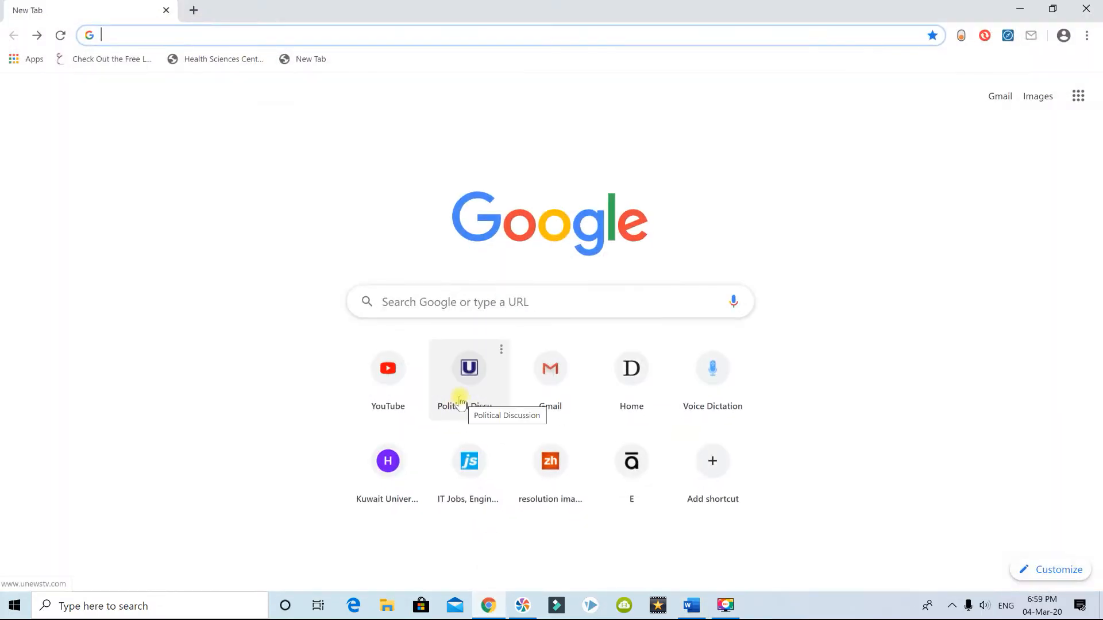
type("pubmed/")
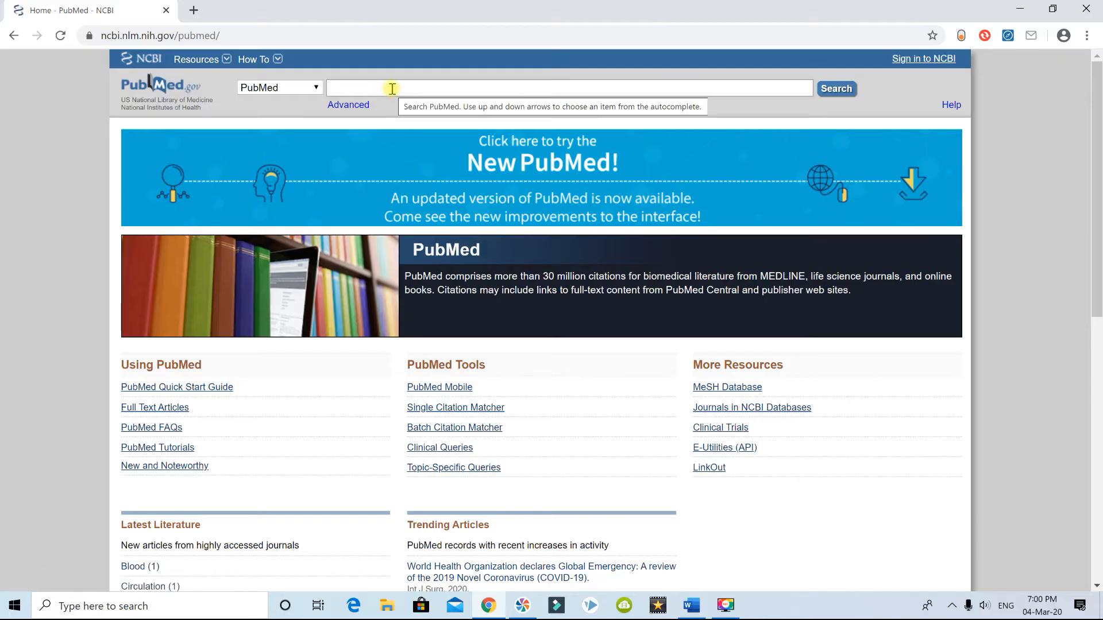
type("low back")
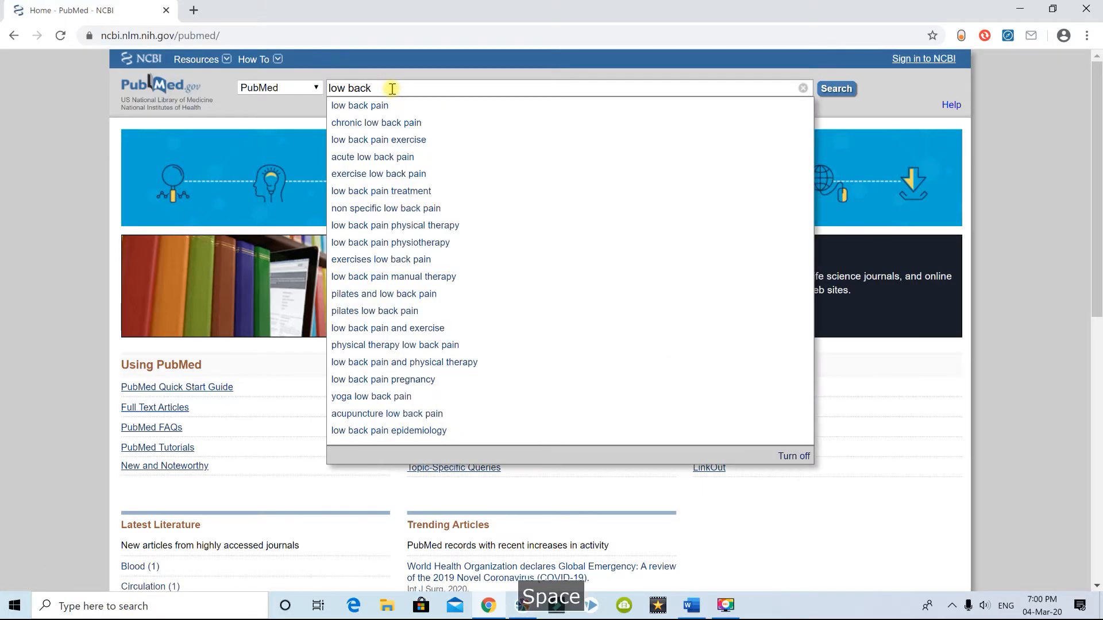
left_click(358, 105)
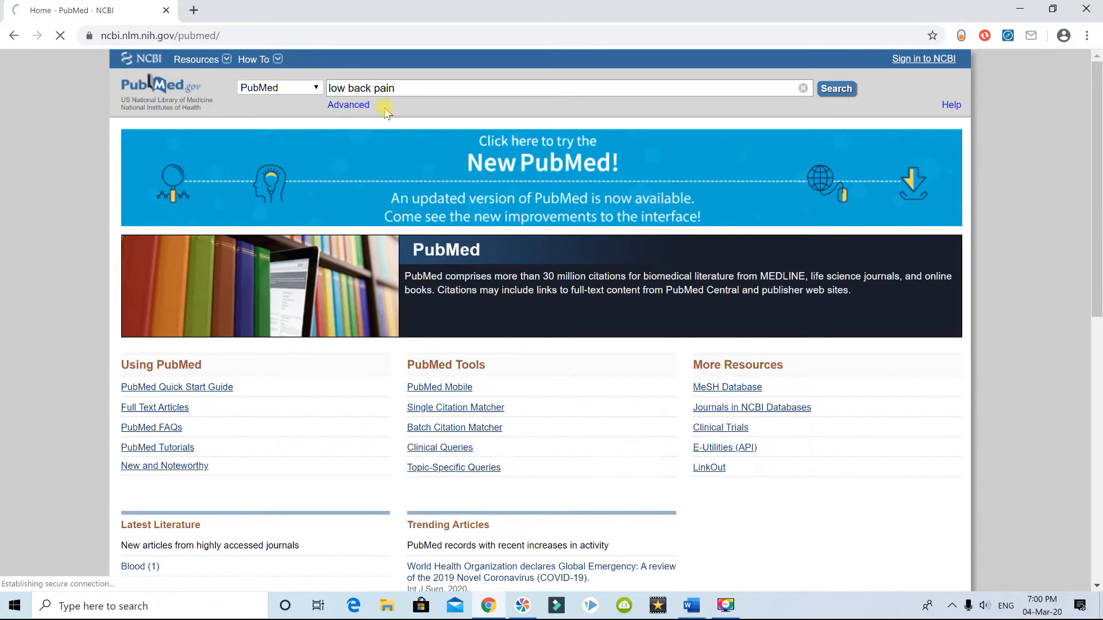
left_click(835, 88)
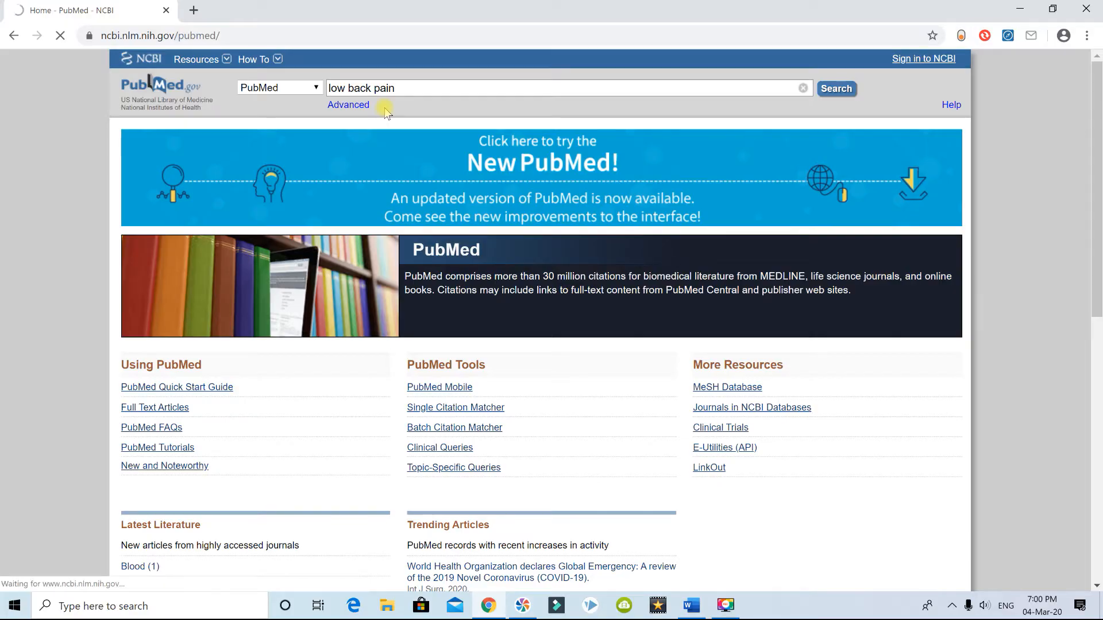
left_click(836, 88)
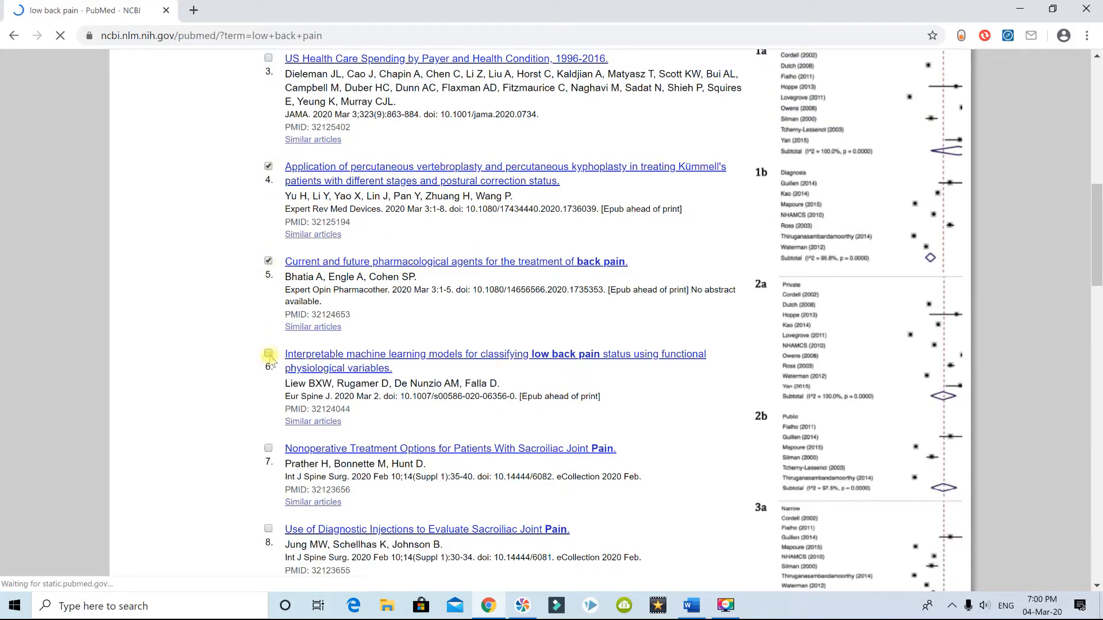
Send the ticked articles to a MEDLINE-format file, downloading pubmed_result.txt.
scroll("up", 3)
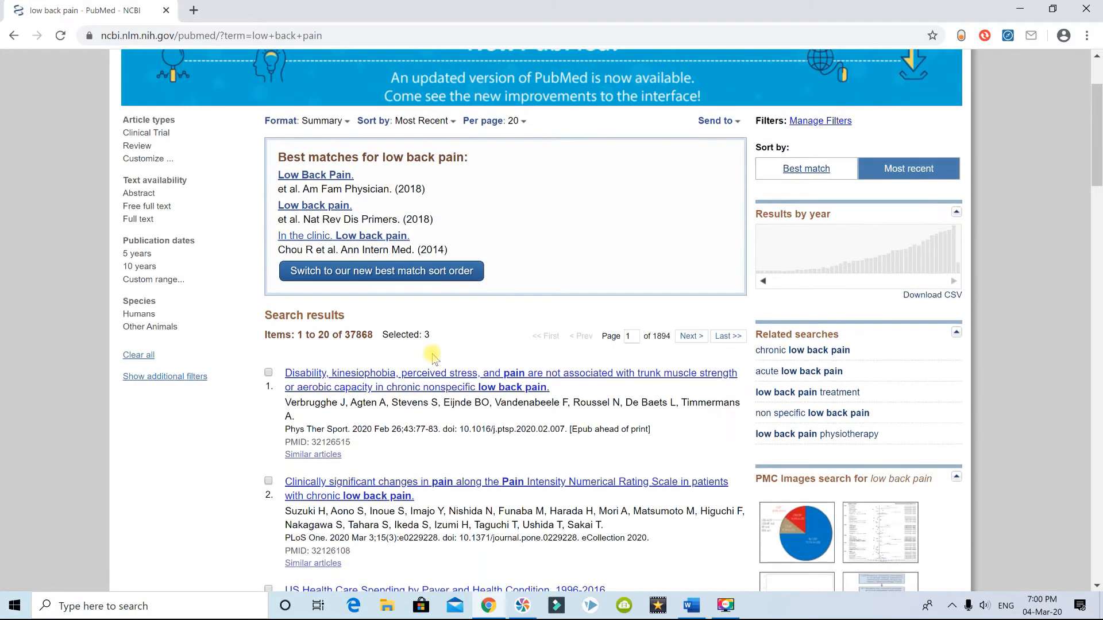
scroll("up", 3)
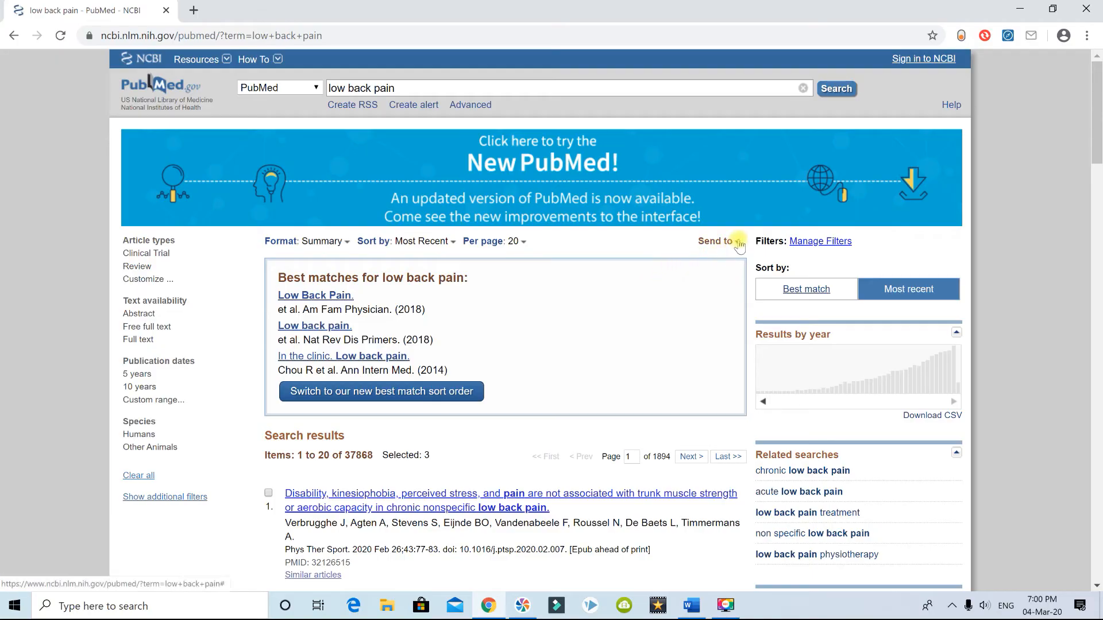
left_click(714, 241)
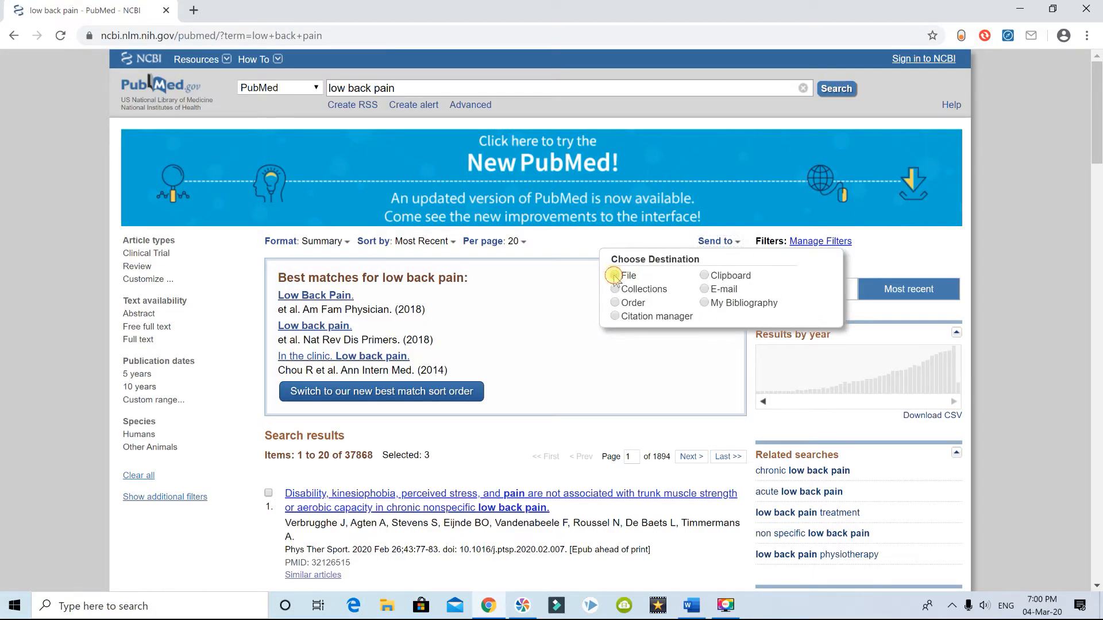
left_click(614, 275)
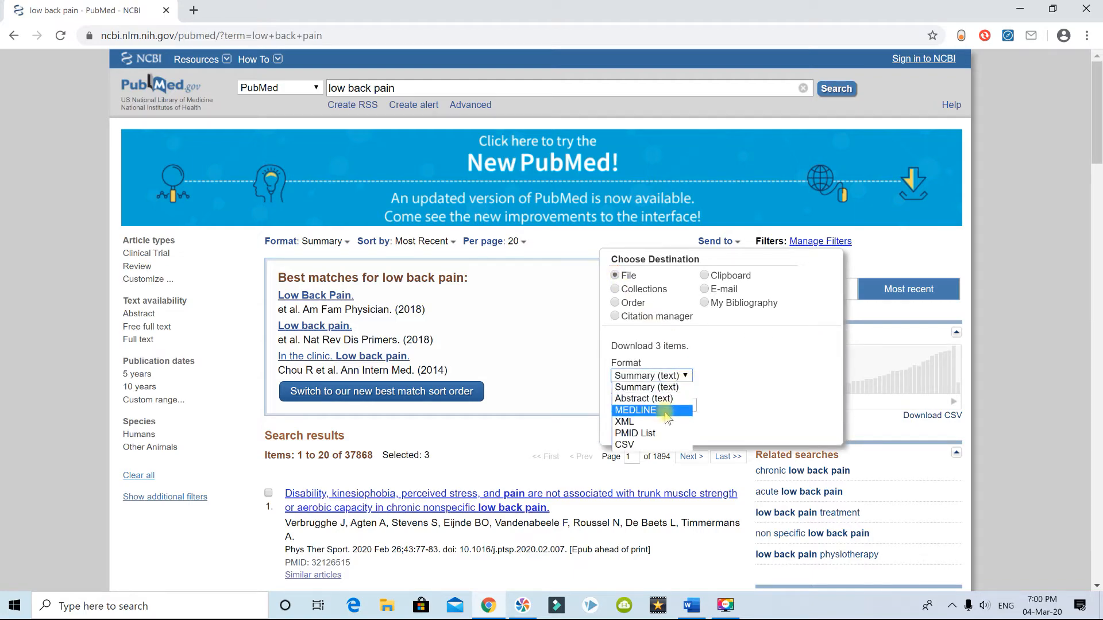
left_click(634, 410)
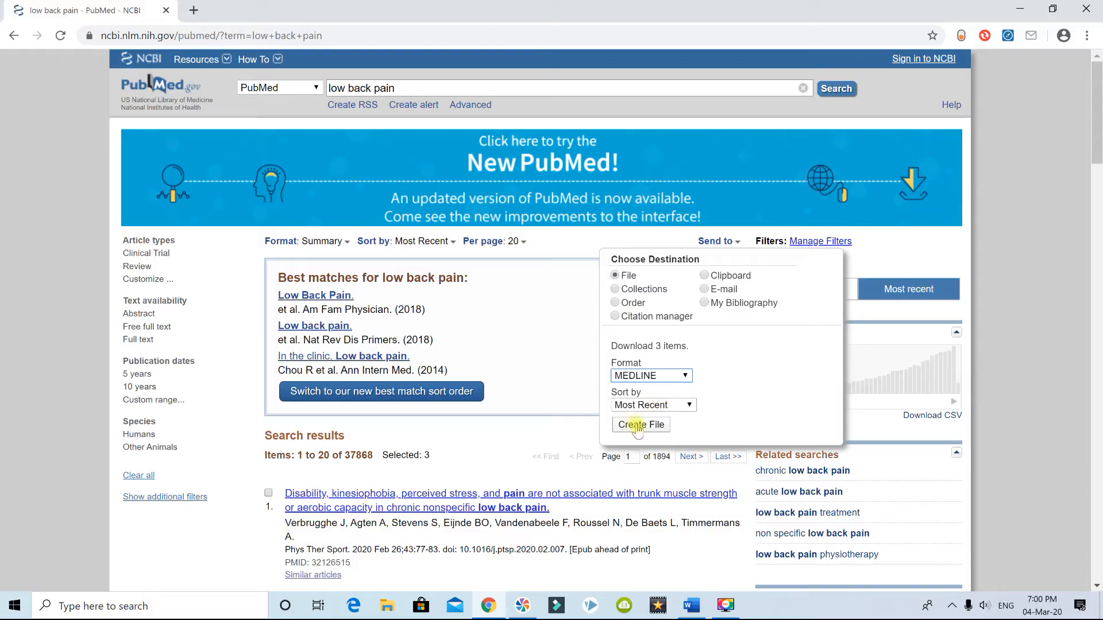
mouse_move(640, 425)
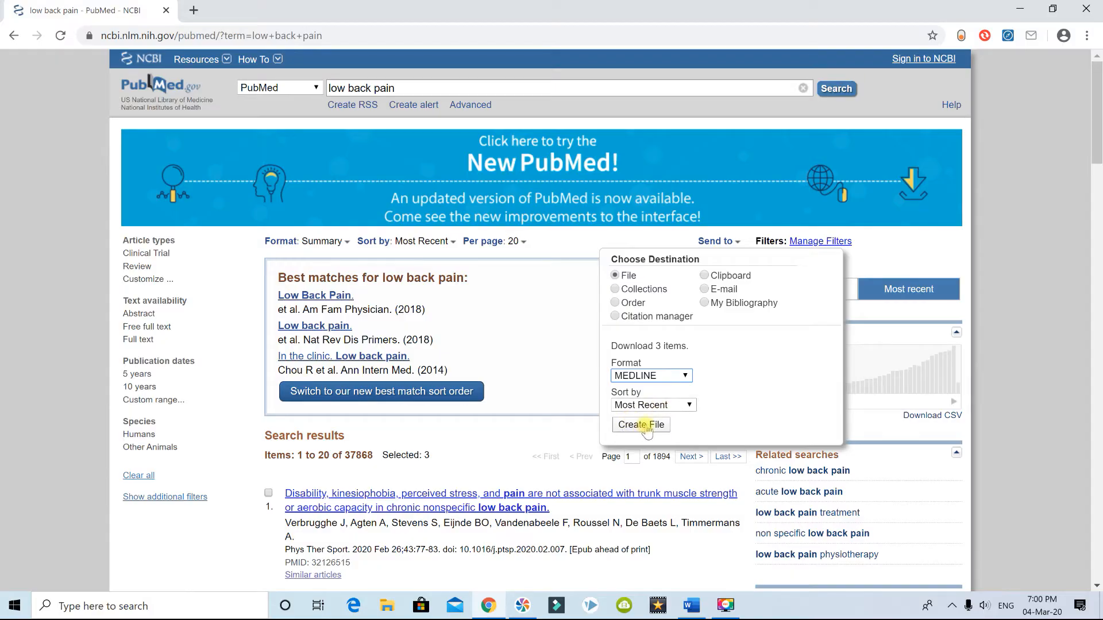
left_click(640, 424)
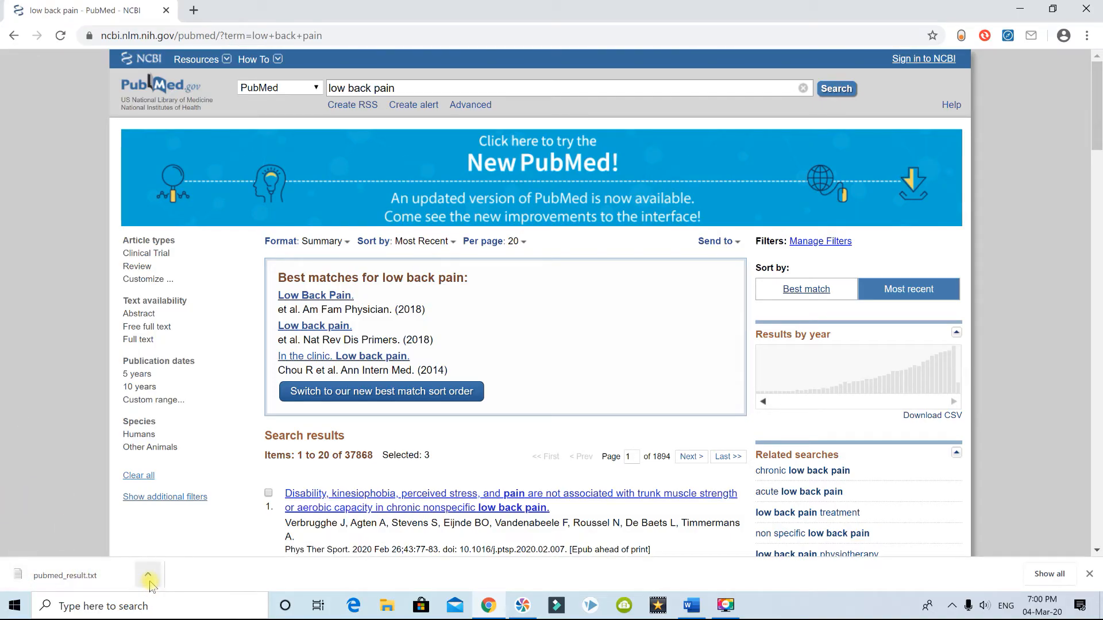
Open pubmed_result in Notepad and save it to the Desktop as lowback.txt.
left_click(148, 575)
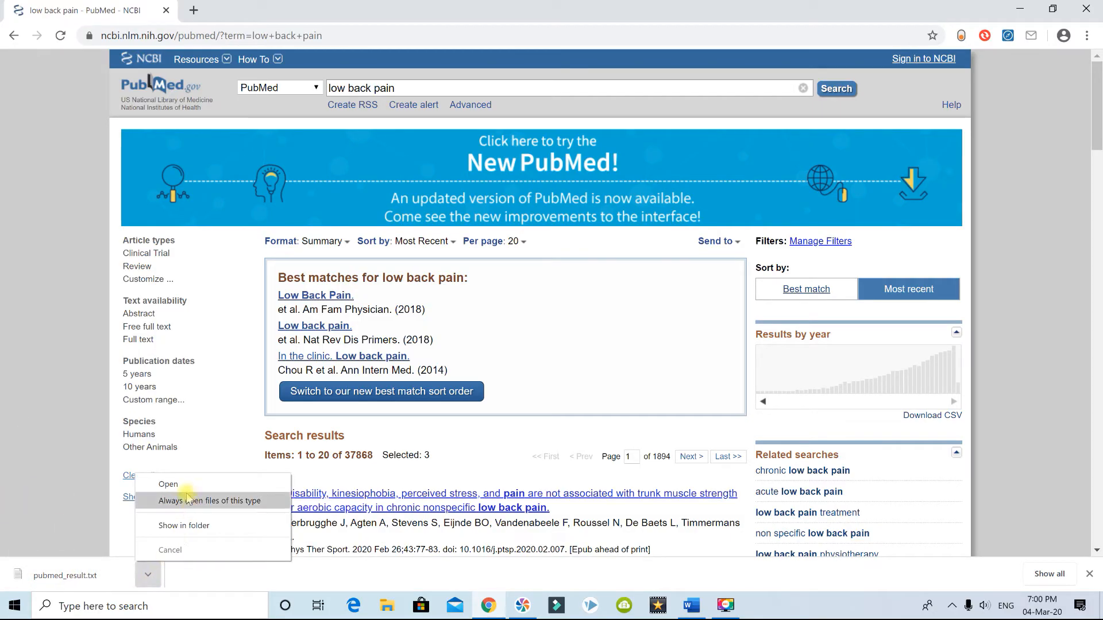
left_click(167, 483)
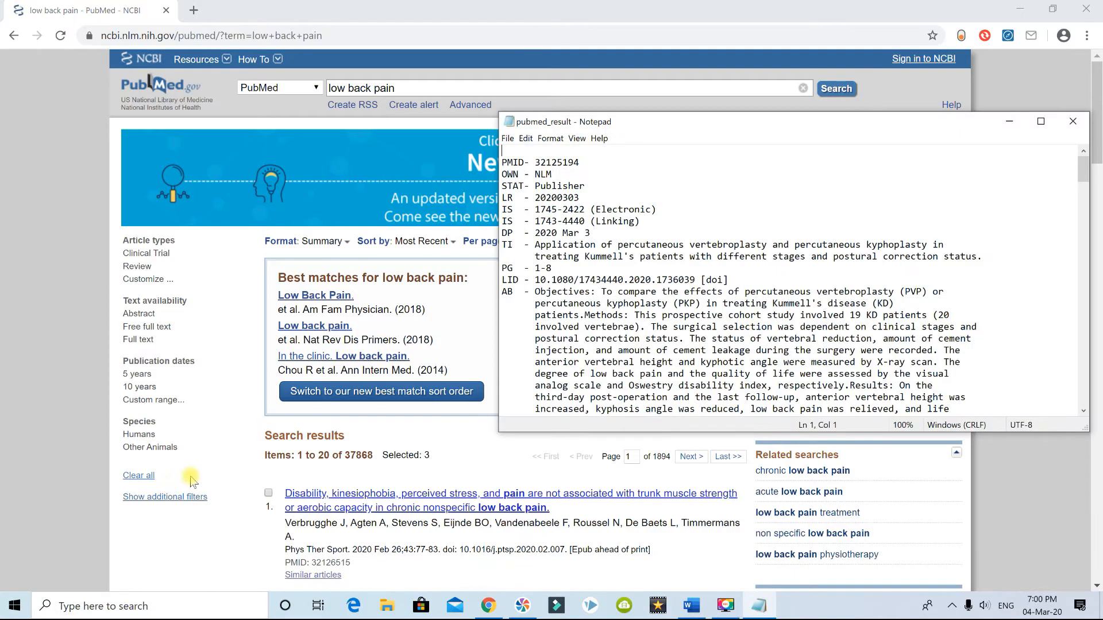
left_click(506, 138)
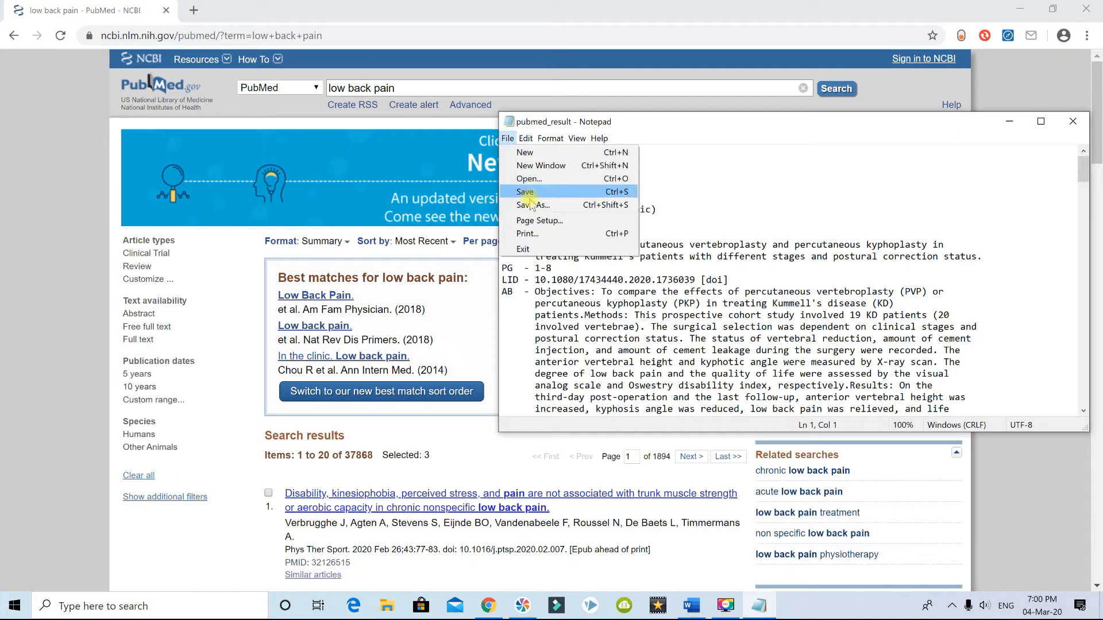
left_click(525, 192)
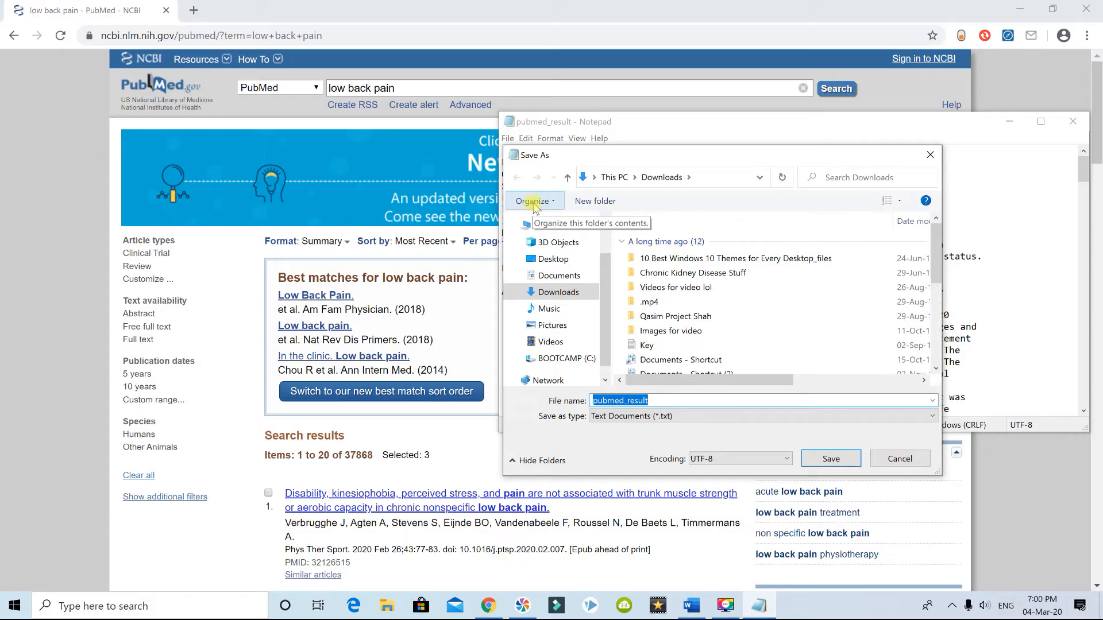
left_click(555, 259)
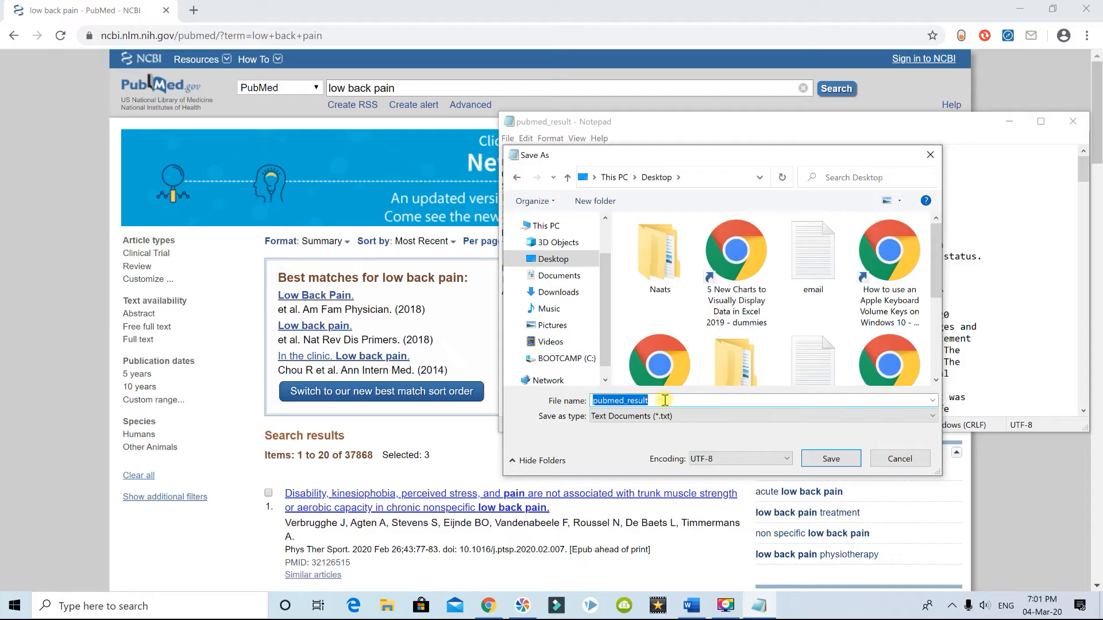
type("lowback")
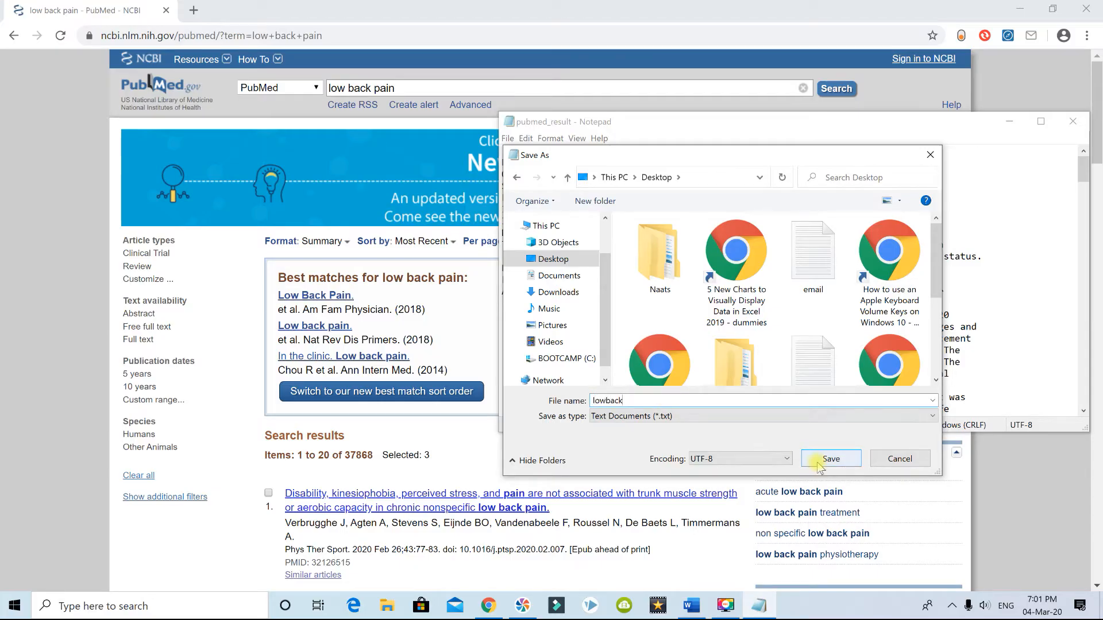
left_click(830, 458)
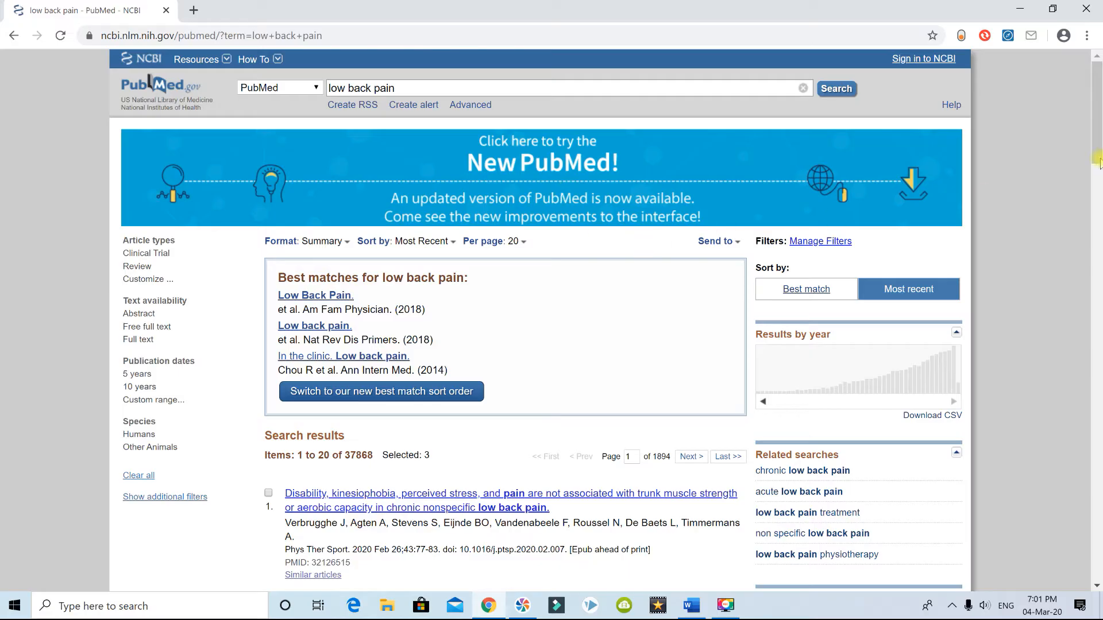
mouse_move(873, 35)
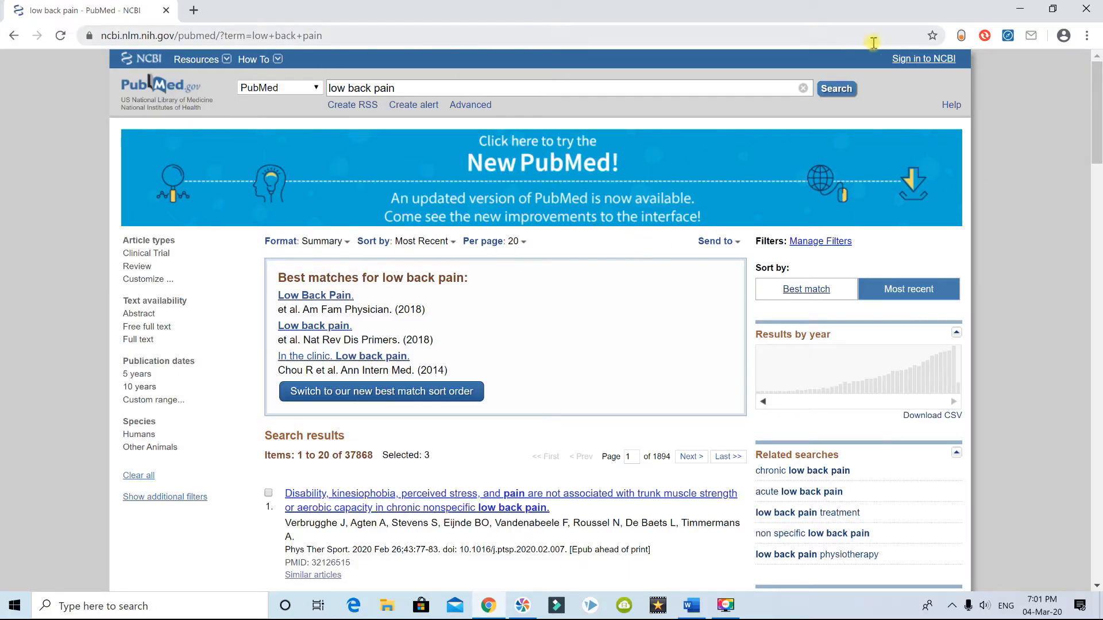
mouse_move(812, 72)
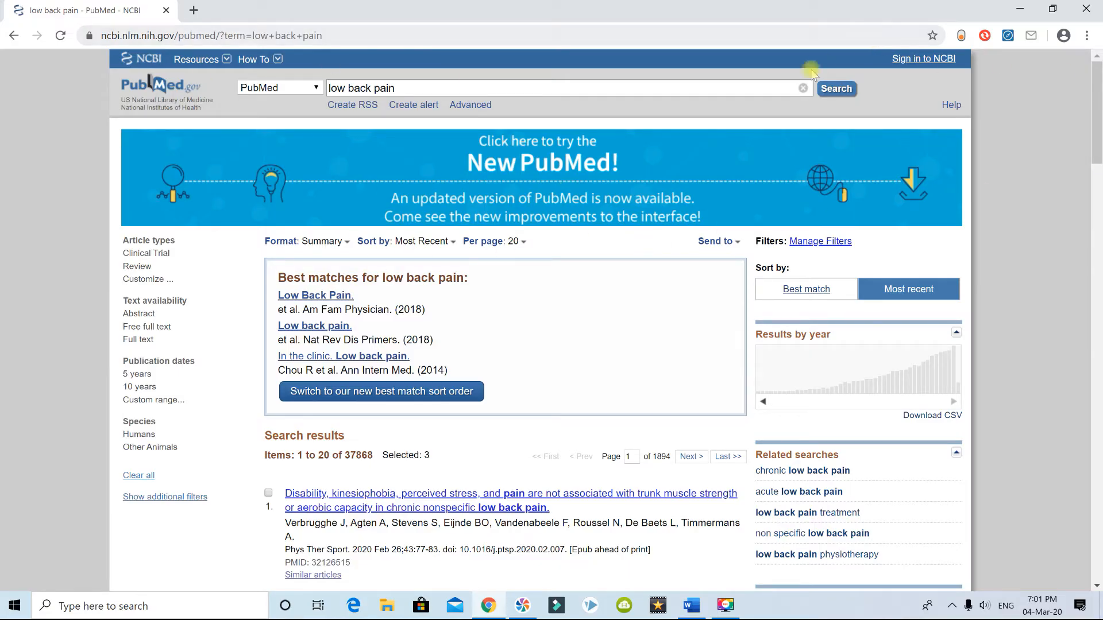
mouse_move(608, 226)
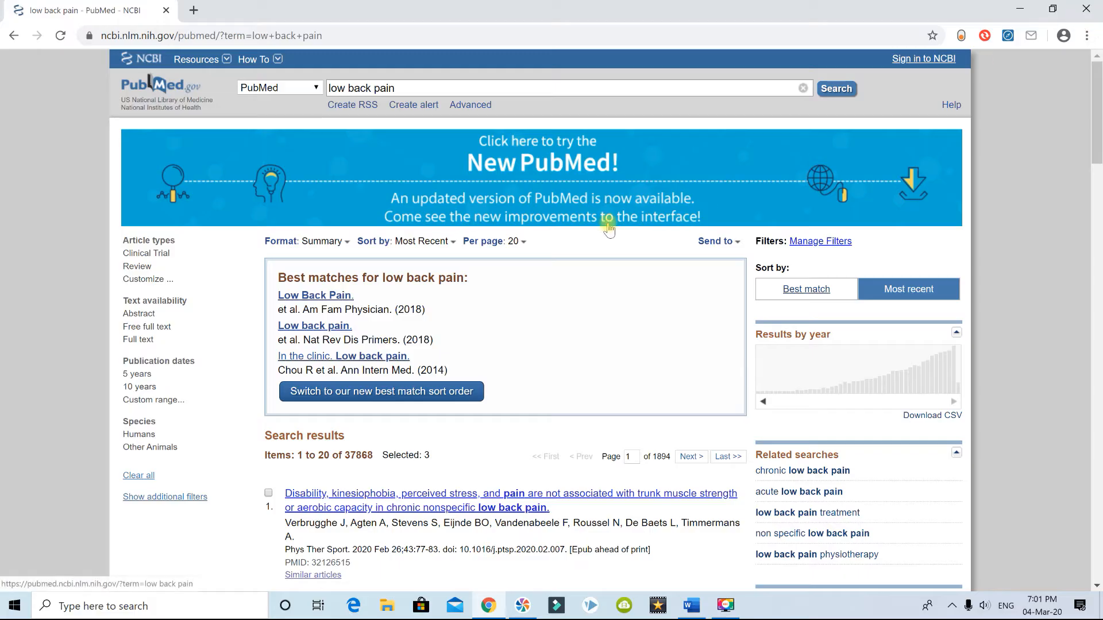
left_click(688, 605)
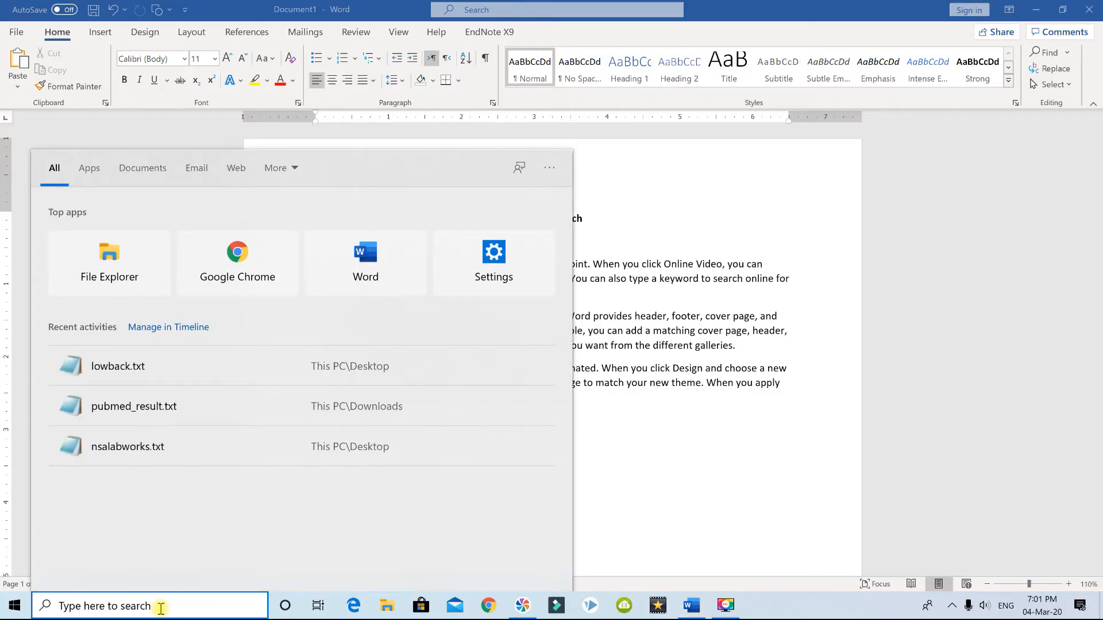
Launch EndNote and save a new library named My EndNote Library in Documents.
type("endnote")
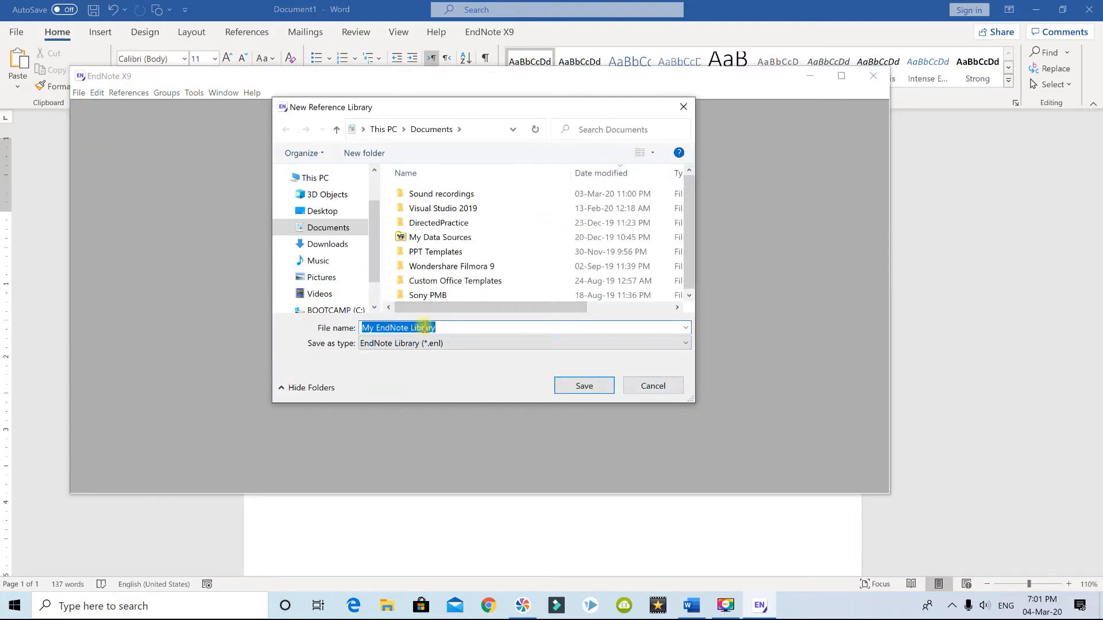
mouse_move(429, 129)
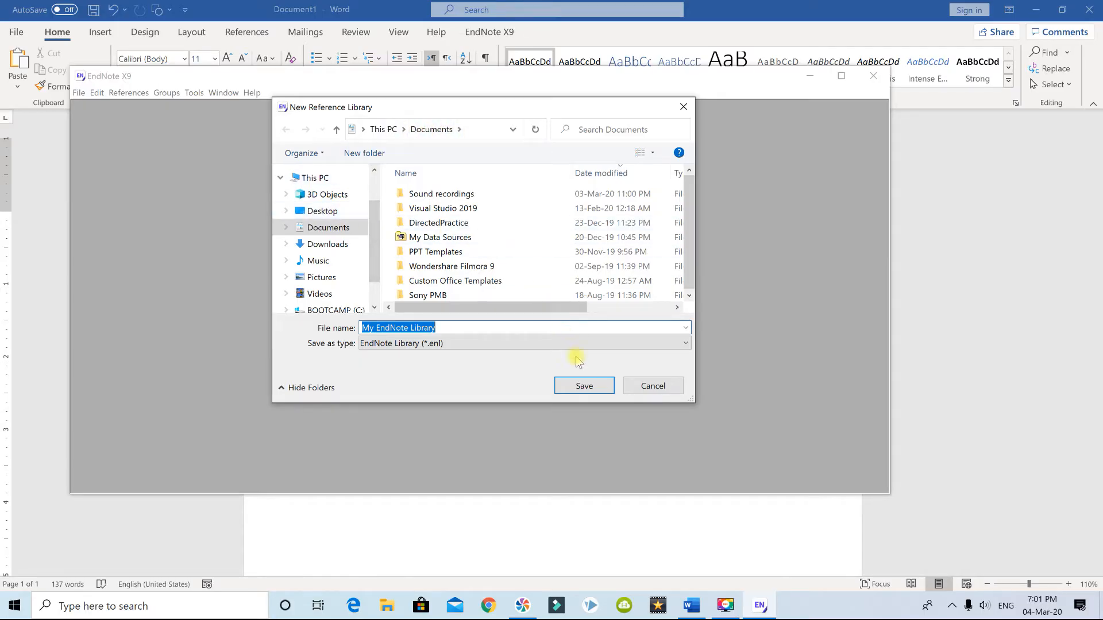
left_click(583, 385)
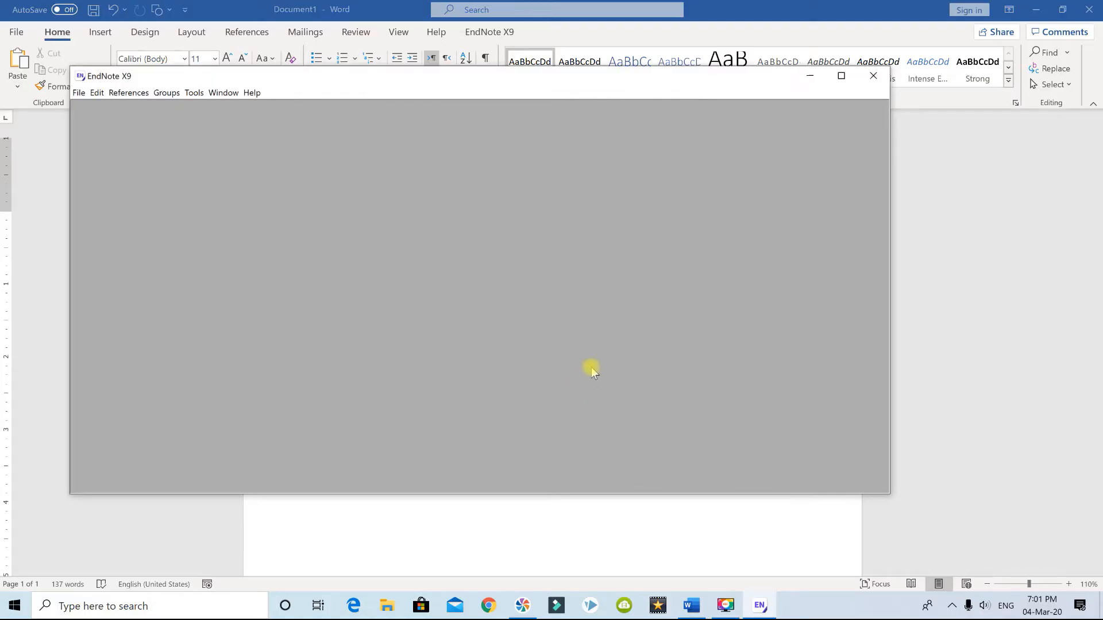
mouse_move(223, 174)
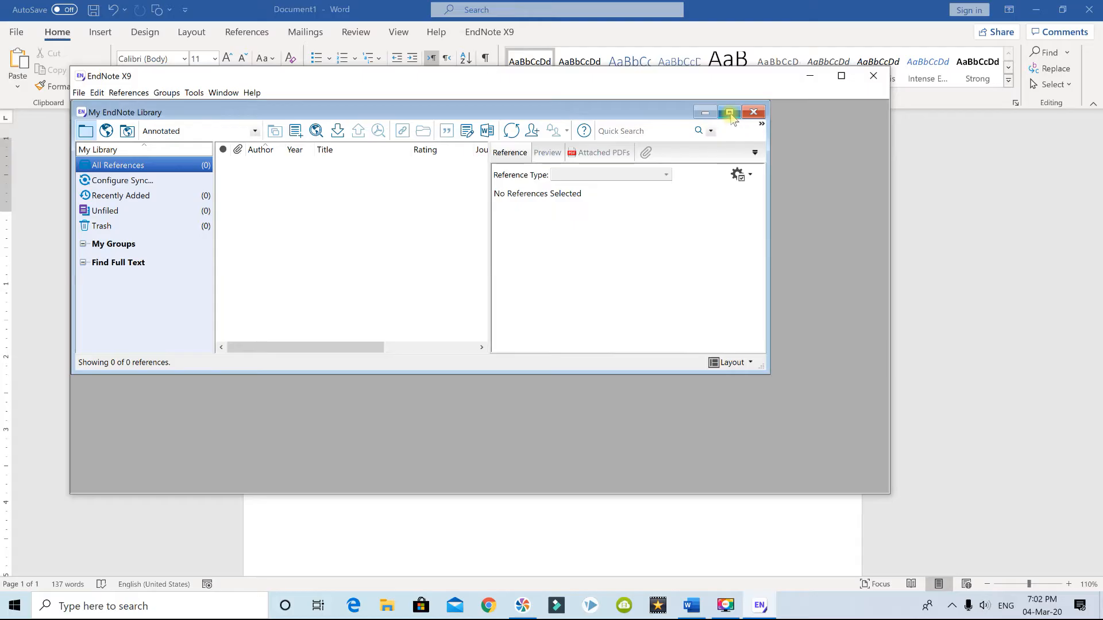
Maximize the My EndNote Library window and bring up the File menu.
left_click(729, 113)
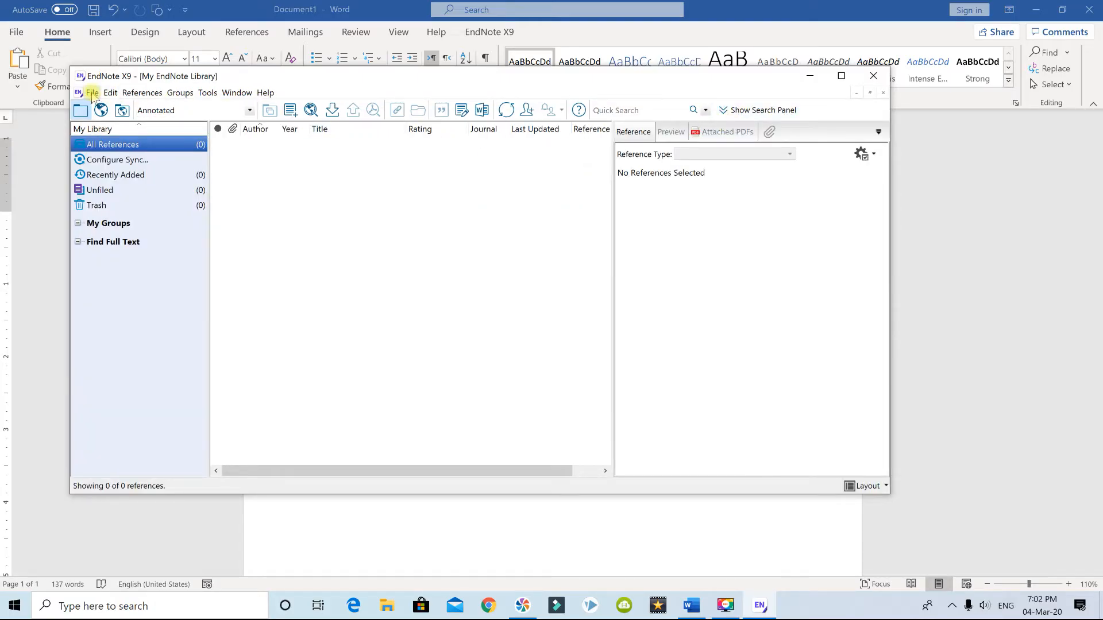
left_click(92, 92)
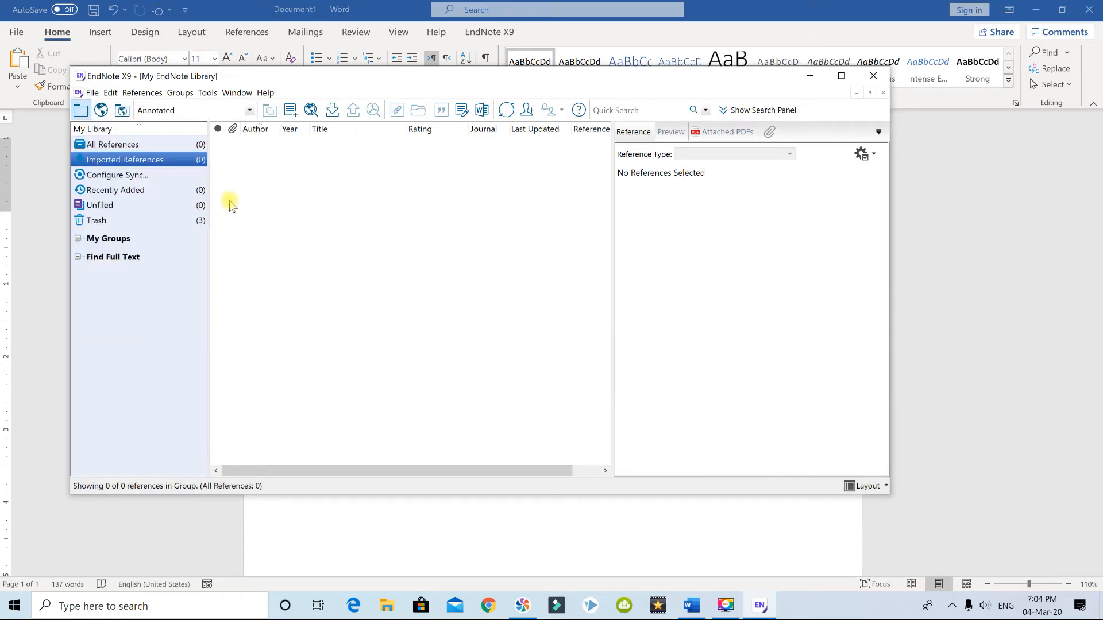
left_click(92, 92)
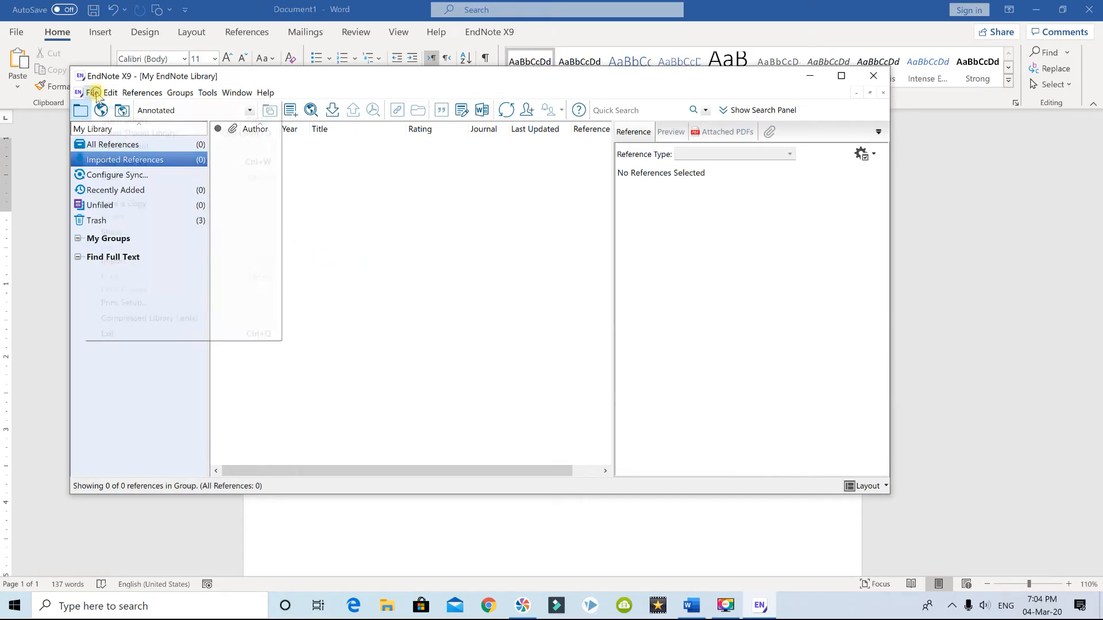
mouse_move(112, 261)
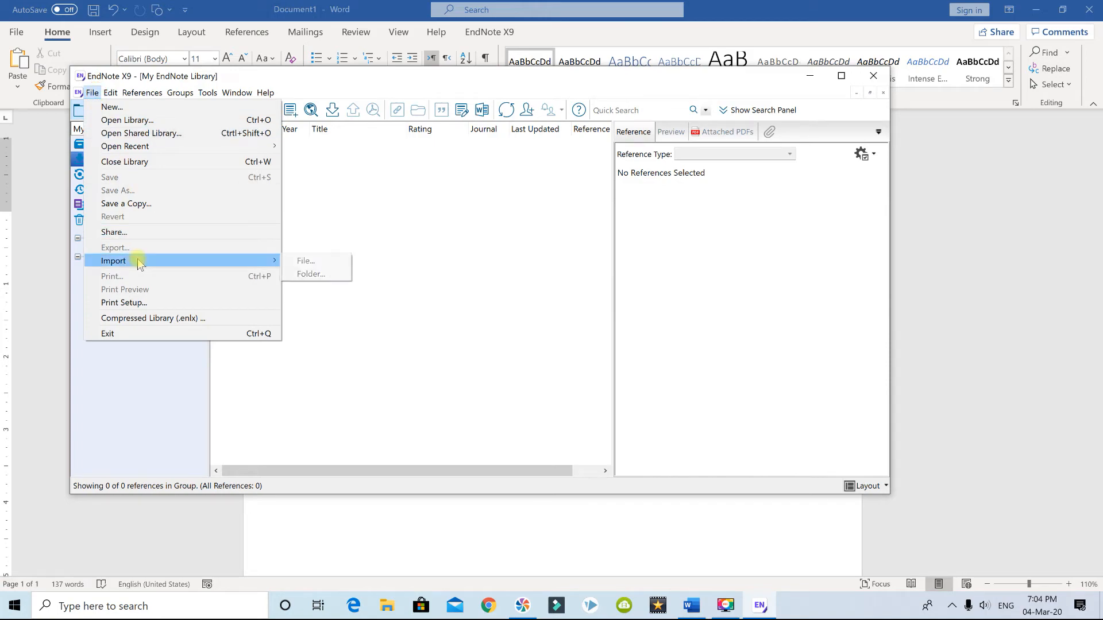
mouse_move(305, 261)
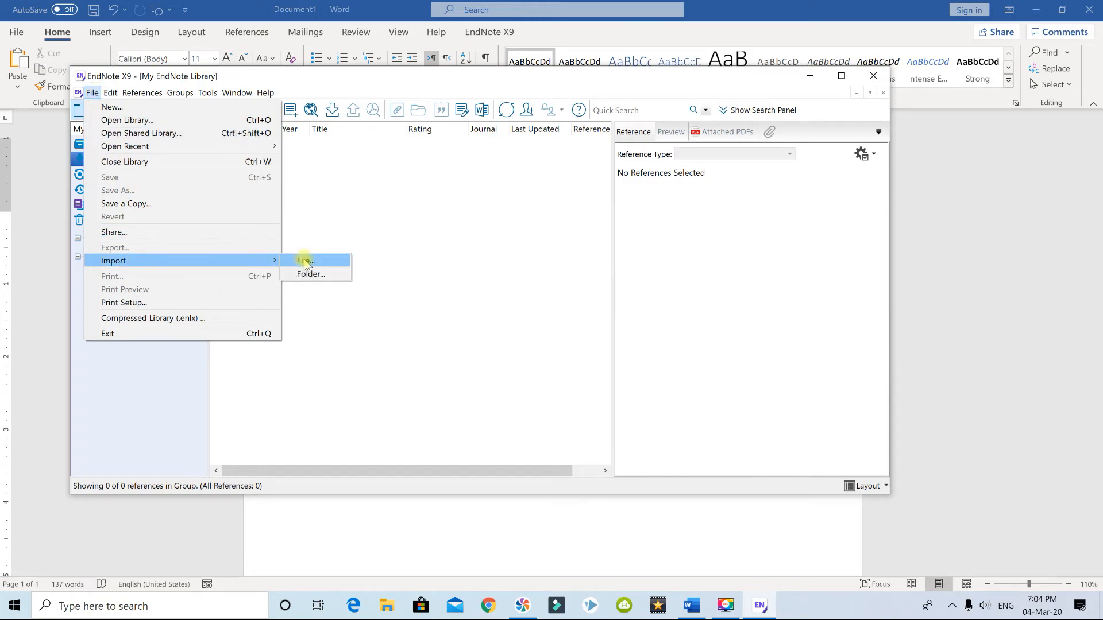
Choose lowback.txt from the Desktop as the file to import.
left_click(304, 261)
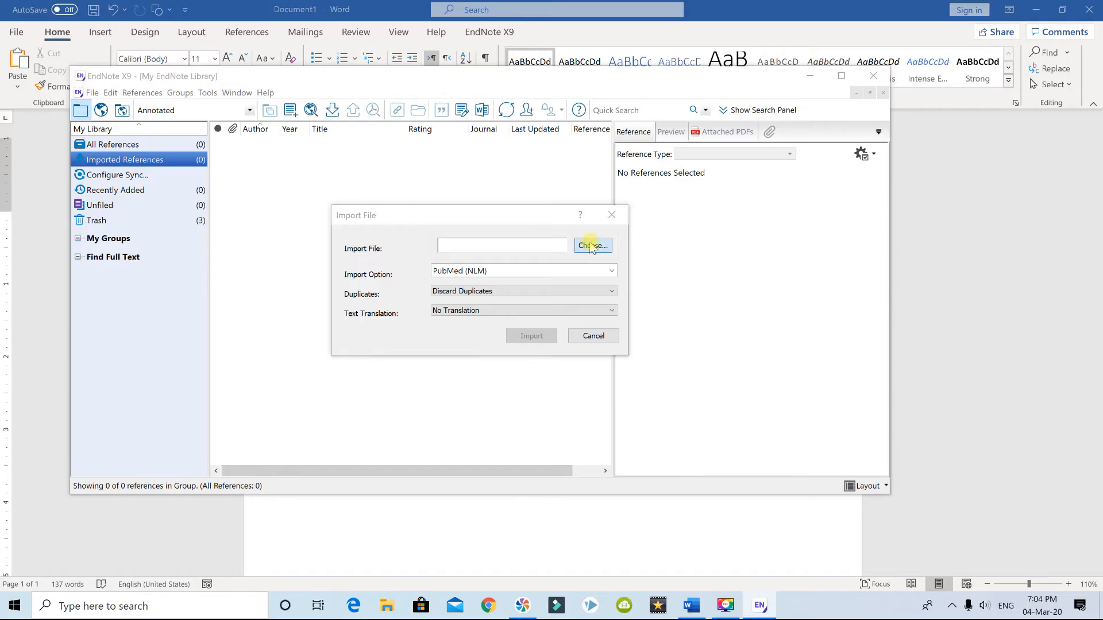
left_click(591, 245)
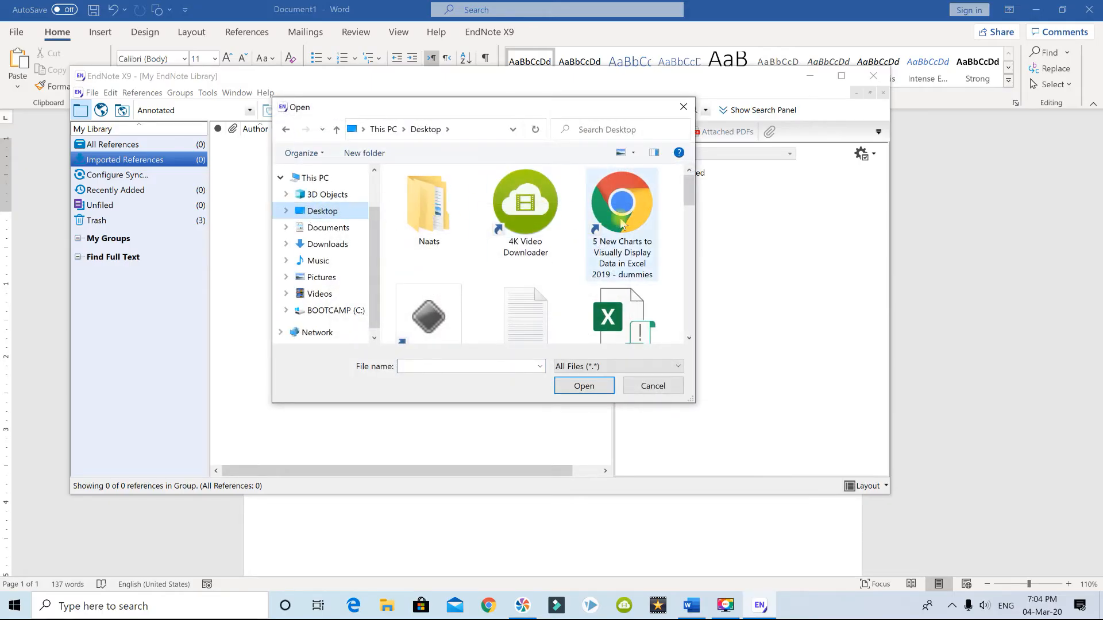
scroll("down", 3)
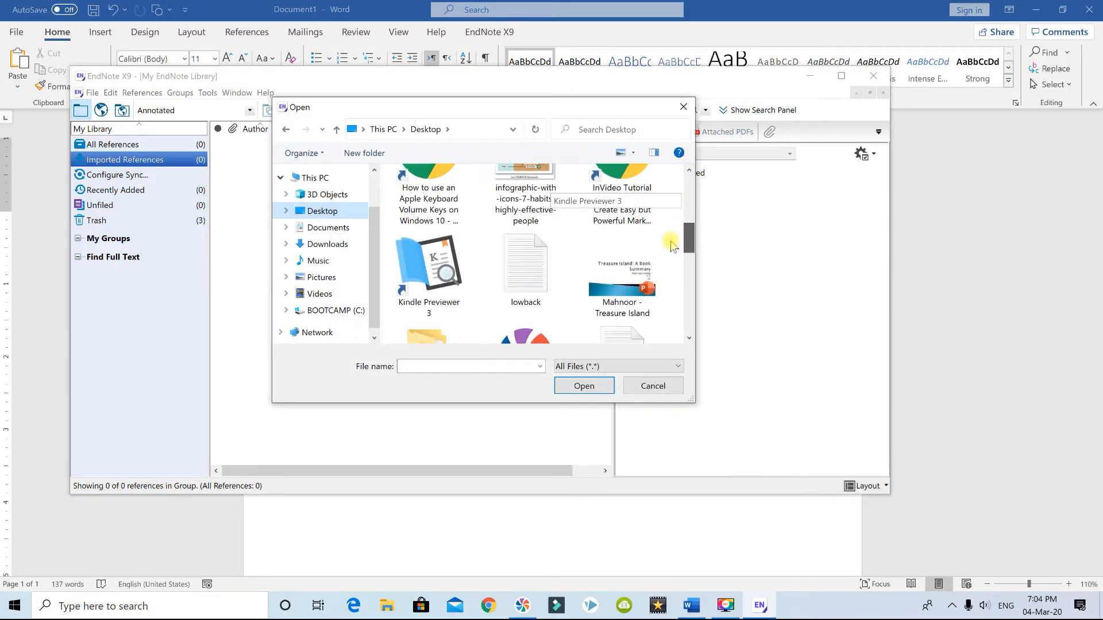
left_click(524, 264)
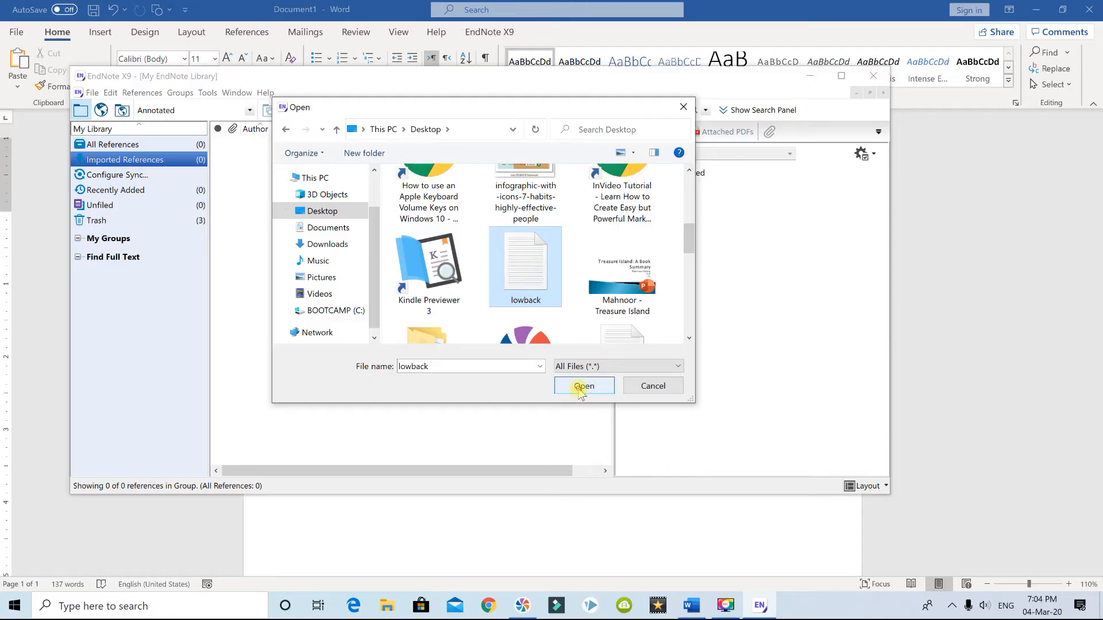
left_click(582, 386)
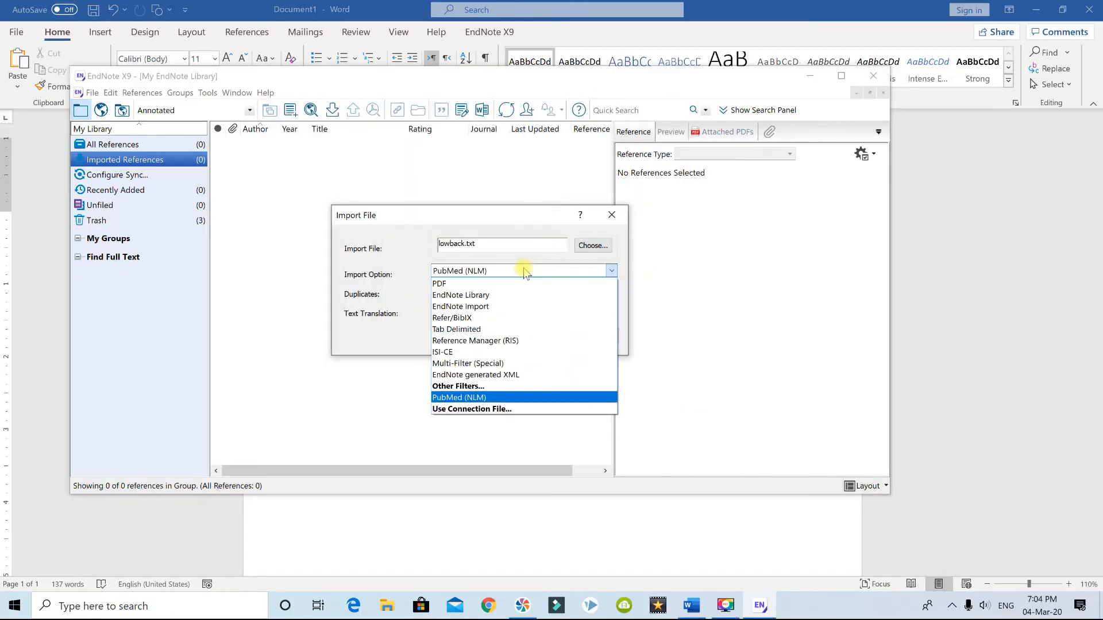
left_click(458, 385)
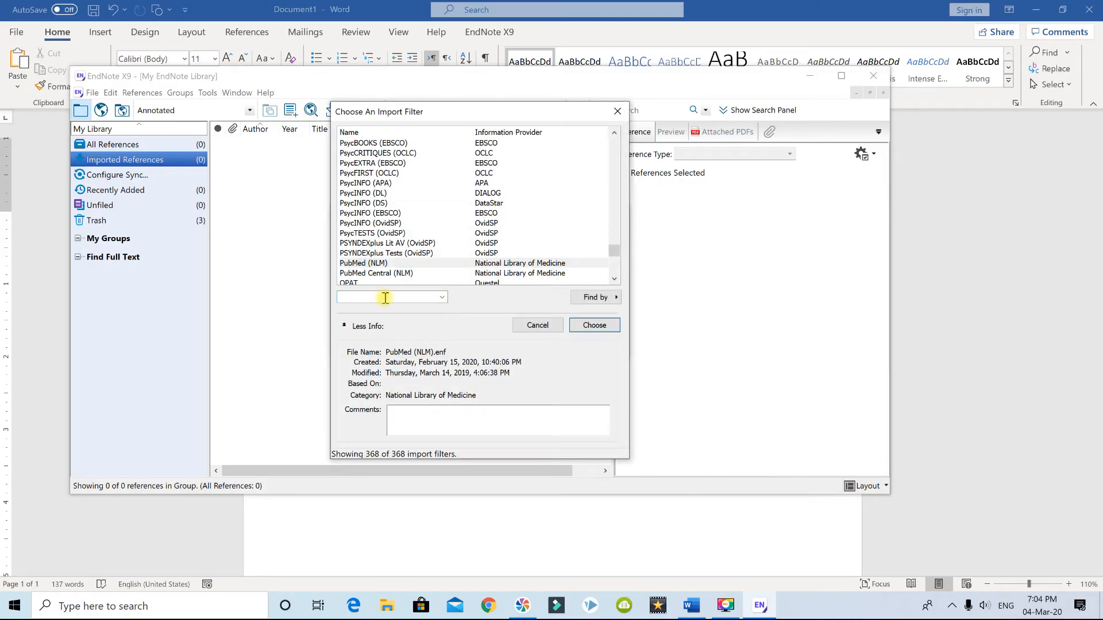
Import lowback.txt with the PubMed (NLM) filter, discarding duplicates.
type("pub")
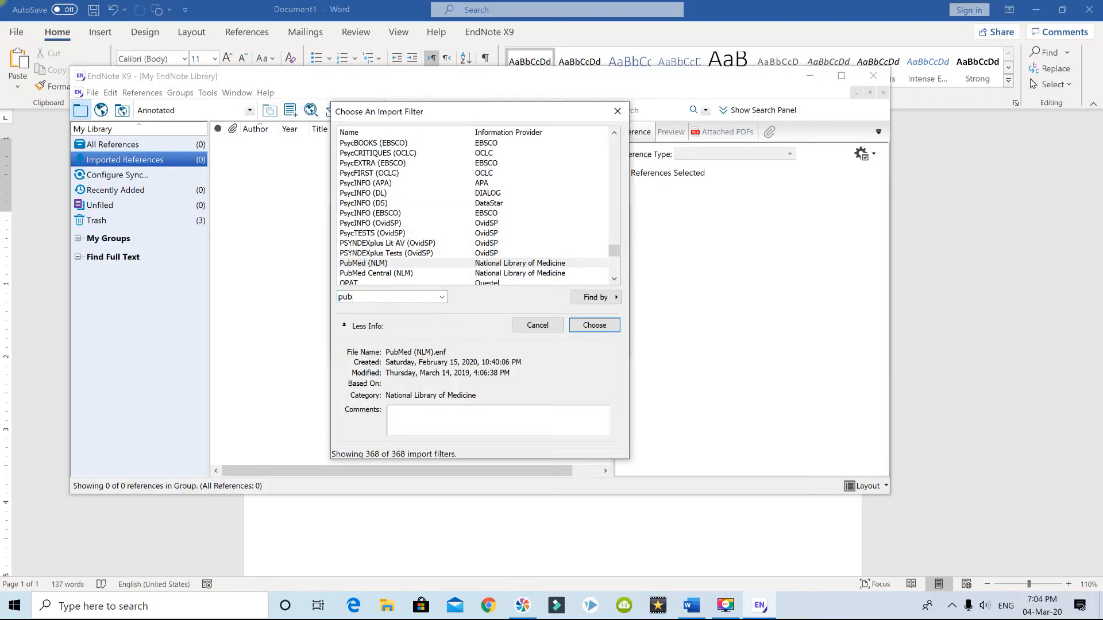
left_click(595, 297)
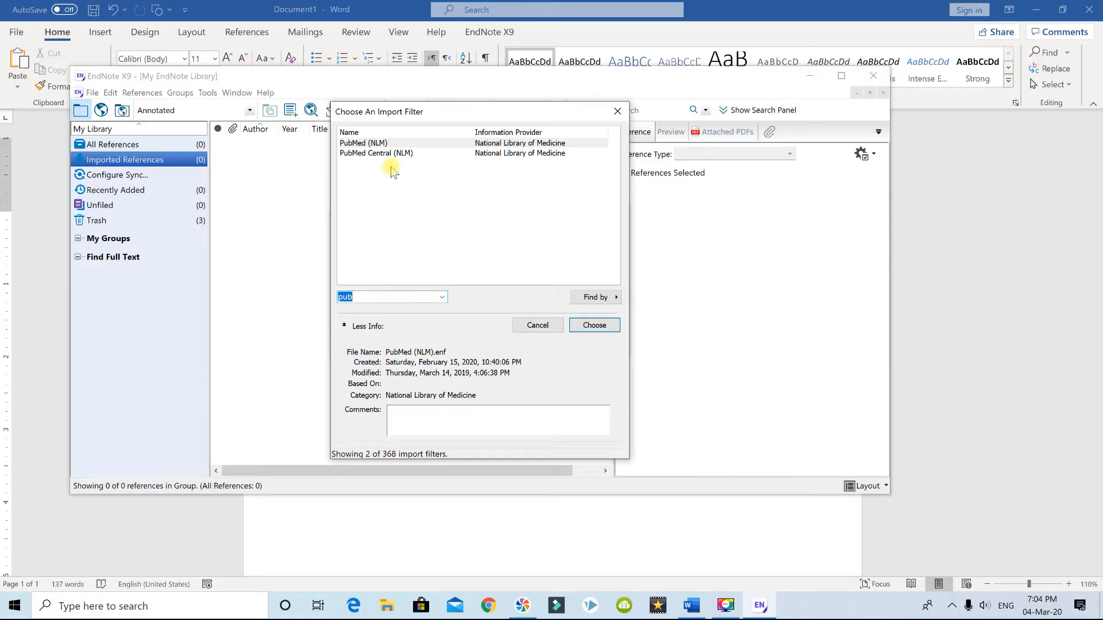
mouse_move(414, 148)
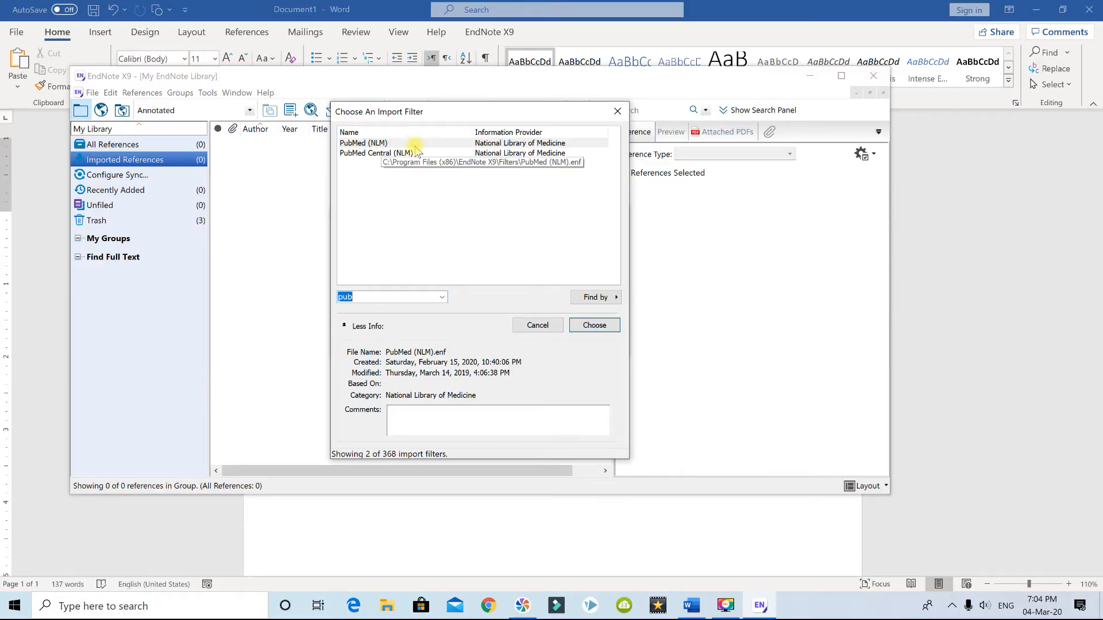
left_click(593, 325)
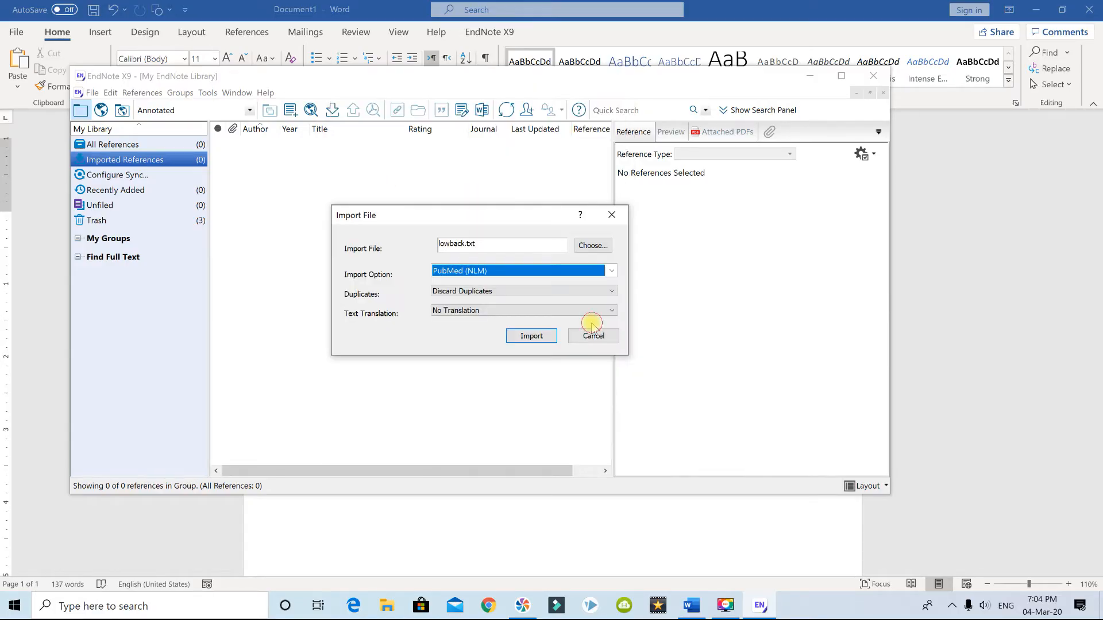
left_click(608, 292)
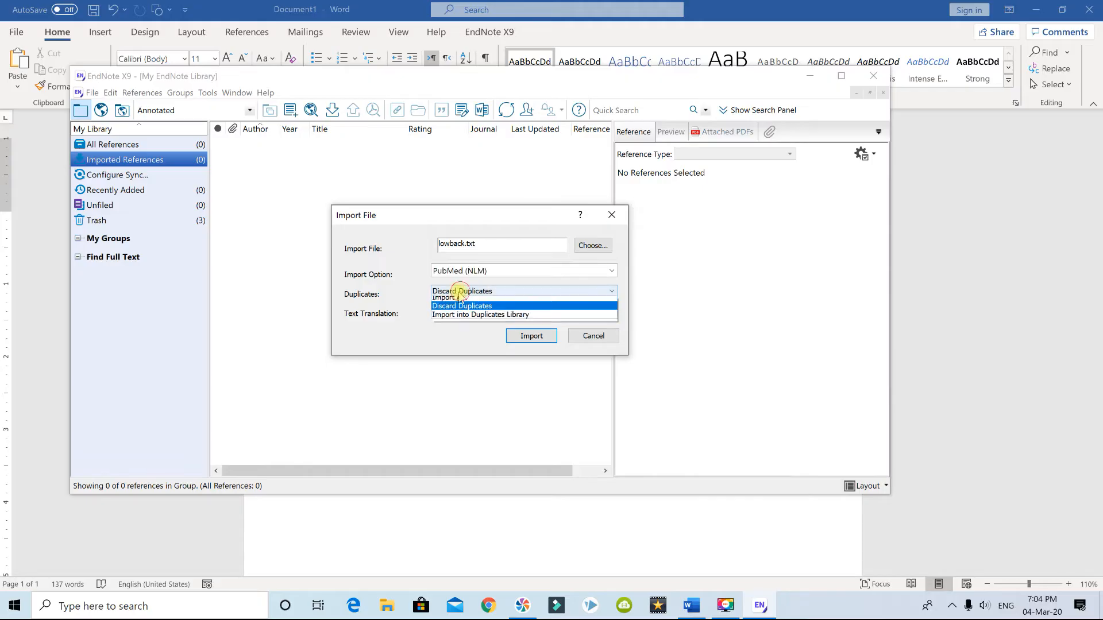
left_click(448, 297)
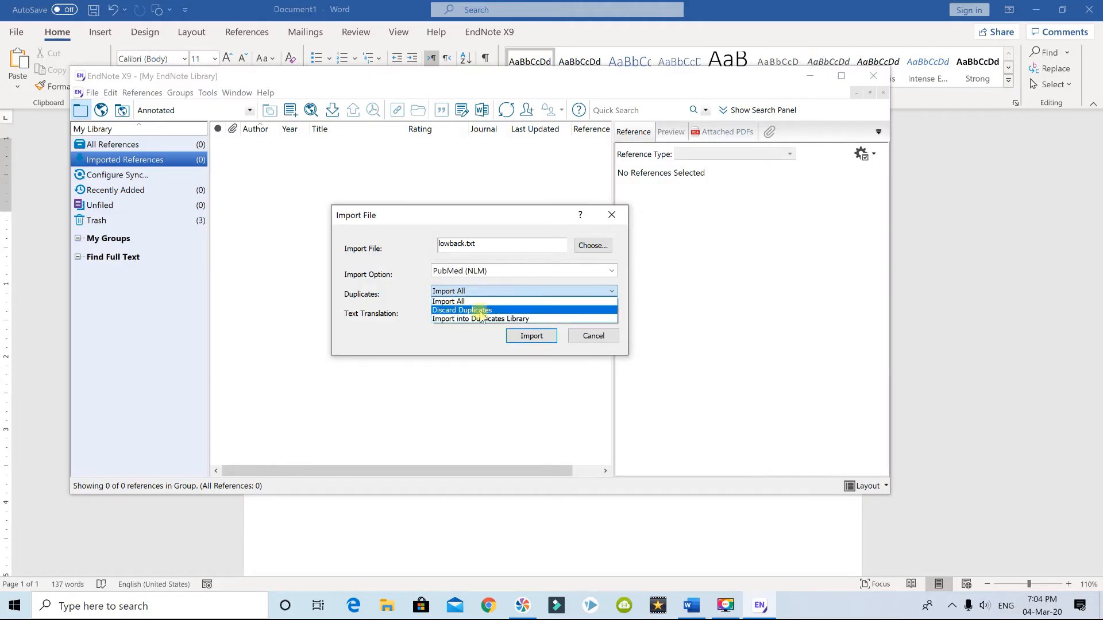
left_click(461, 310)
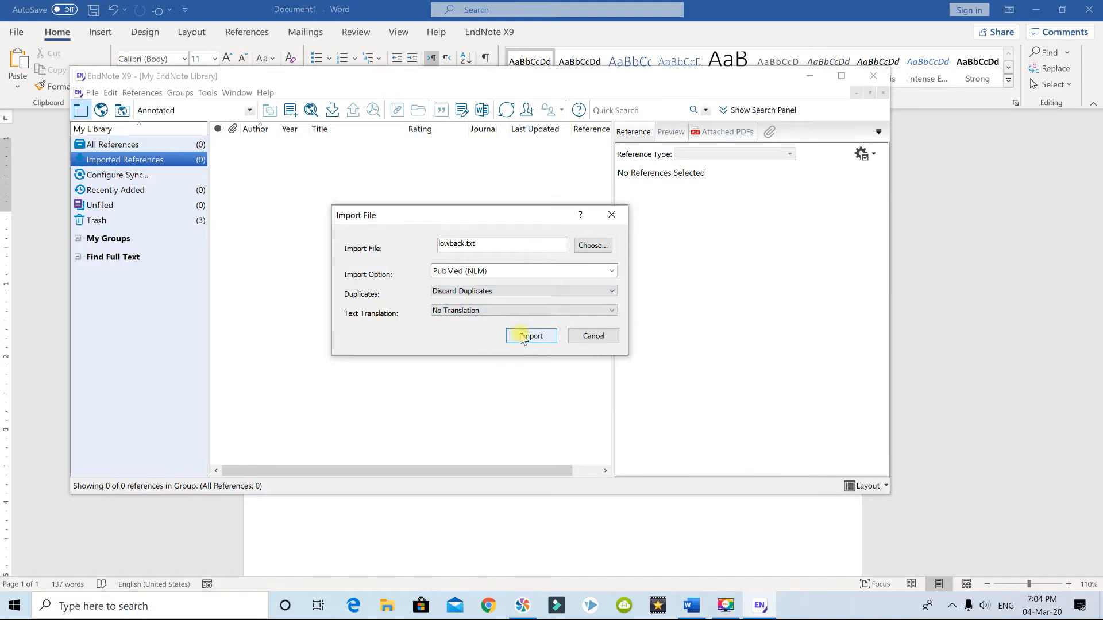
left_click(531, 335)
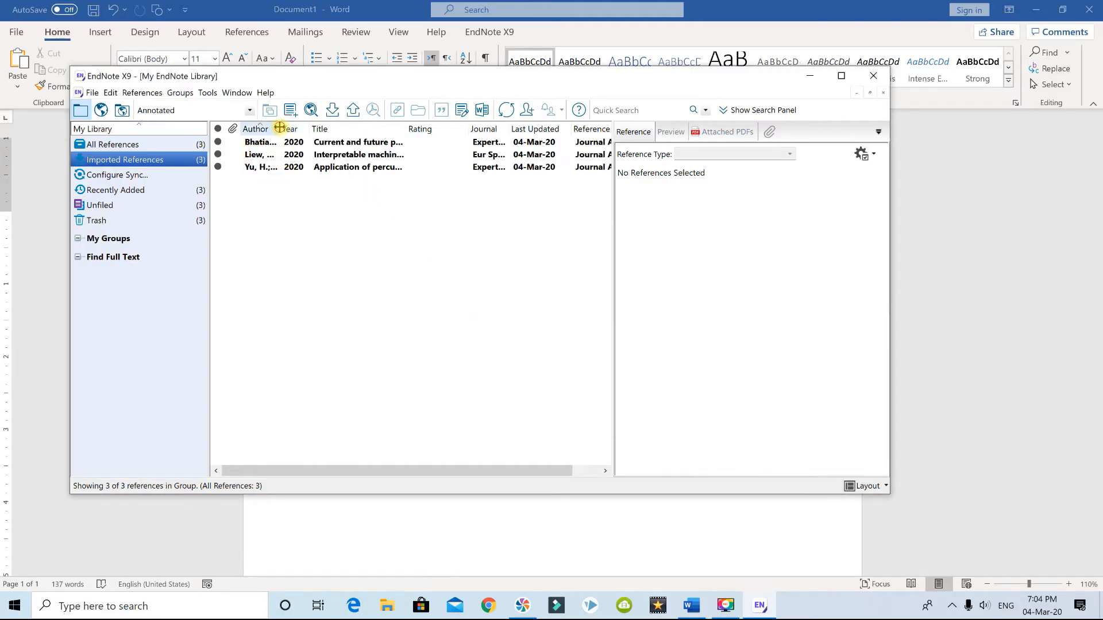
Widen the Author column and select the Bhatia 2020 reference.
left_click_drag(281, 129, 401, 128)
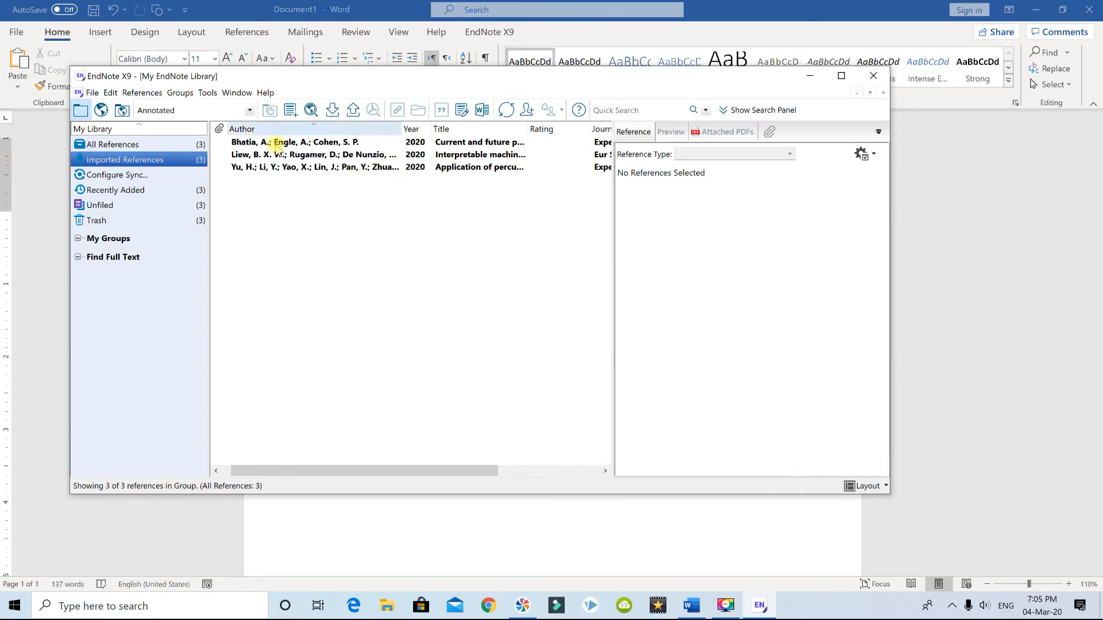
mouse_move(284, 154)
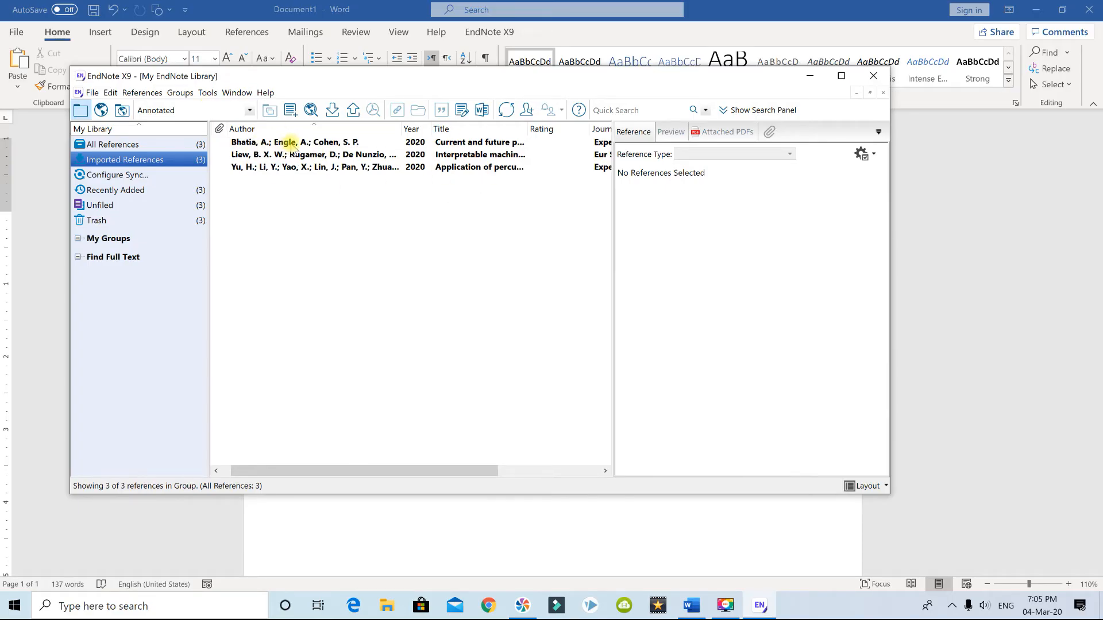
mouse_move(300, 90)
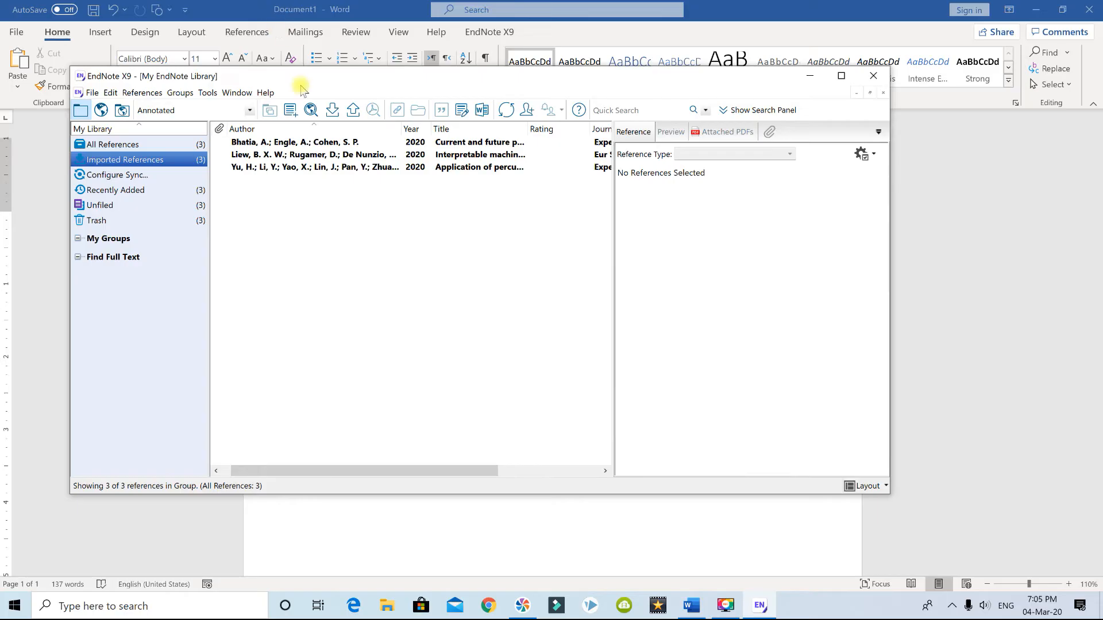
mouse_move(270, 144)
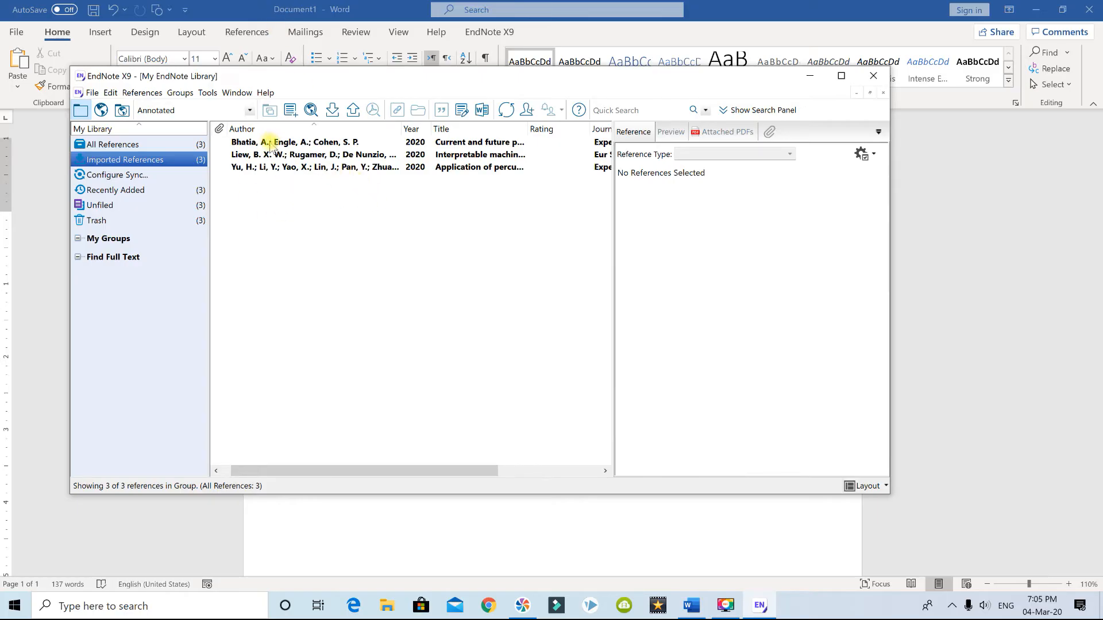
left_click(317, 142)
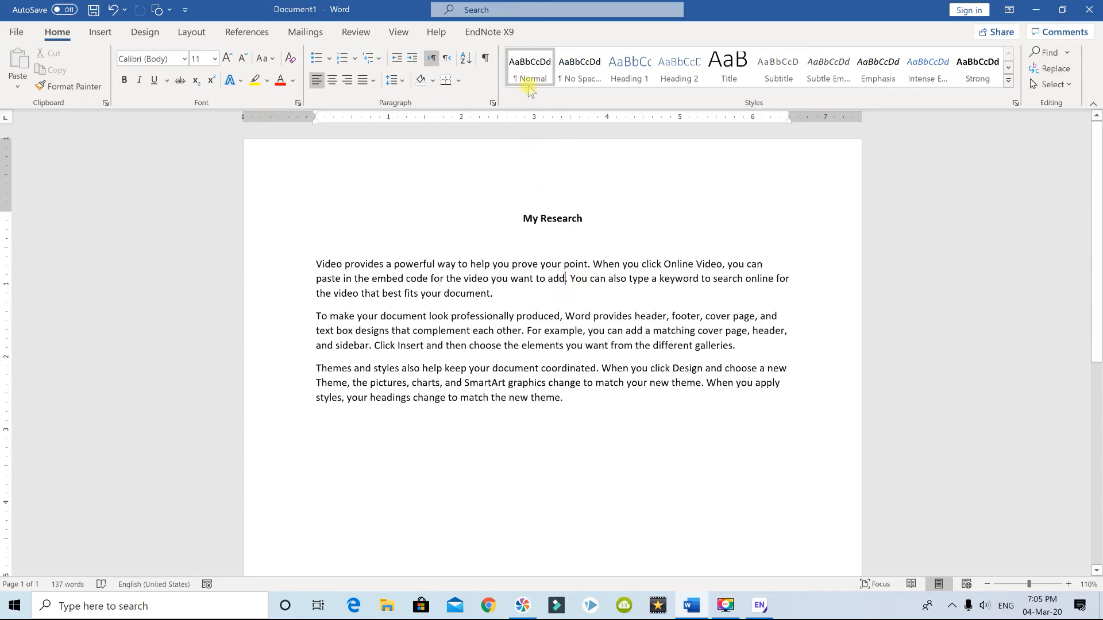
Insert the selected Bhatia 2020 citation via EndNote X9's Insert Citation menu.
left_click(489, 32)
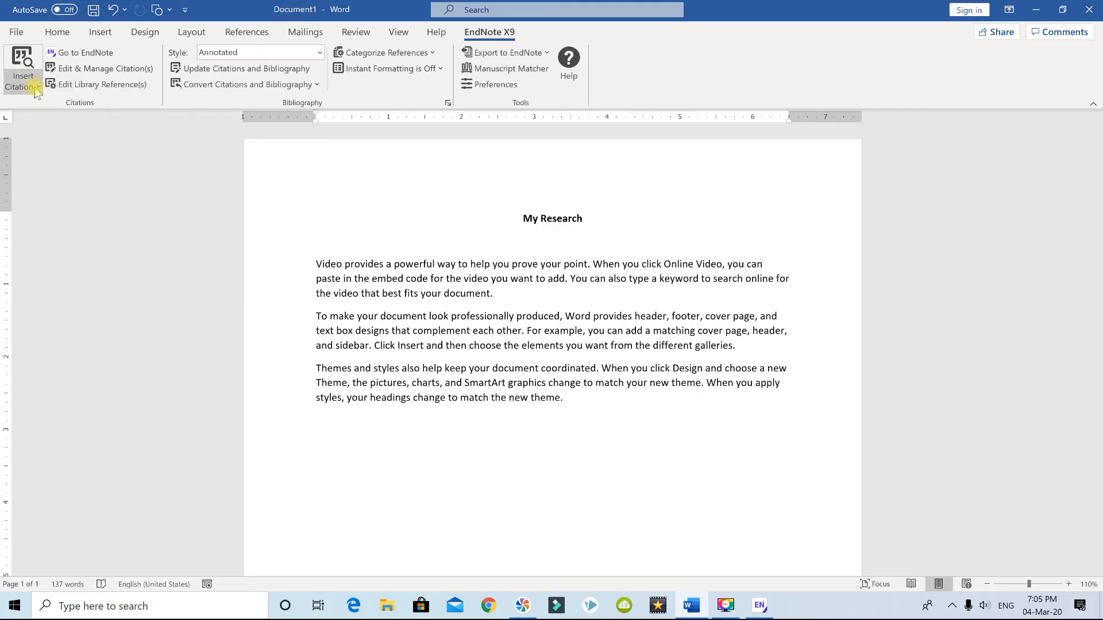
left_click(37, 87)
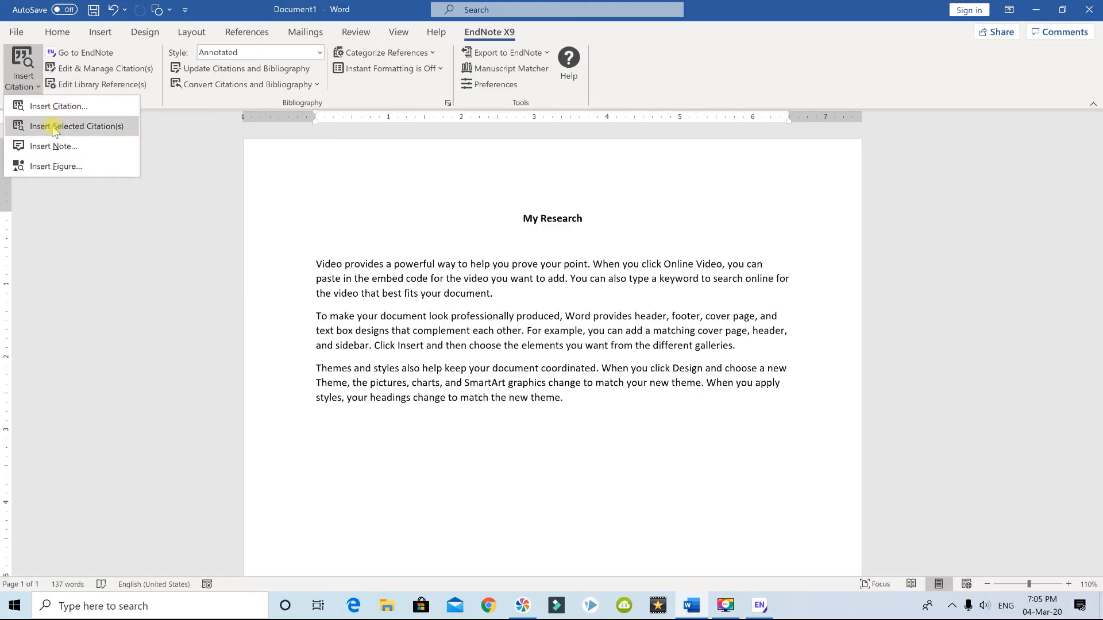
mouse_move(111, 131)
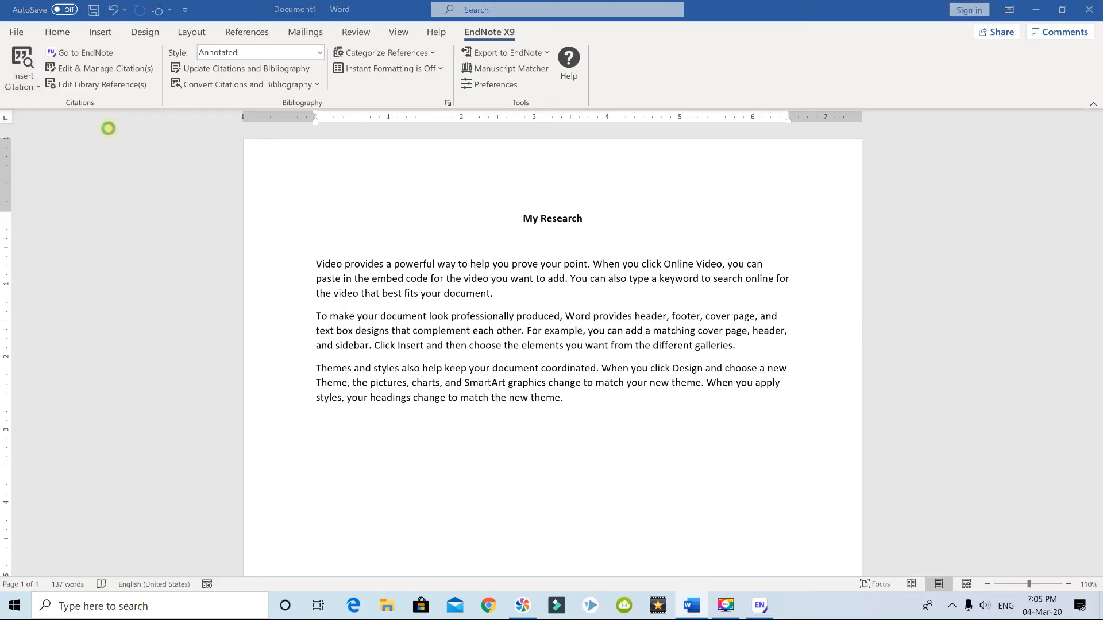
left_click(245, 68)
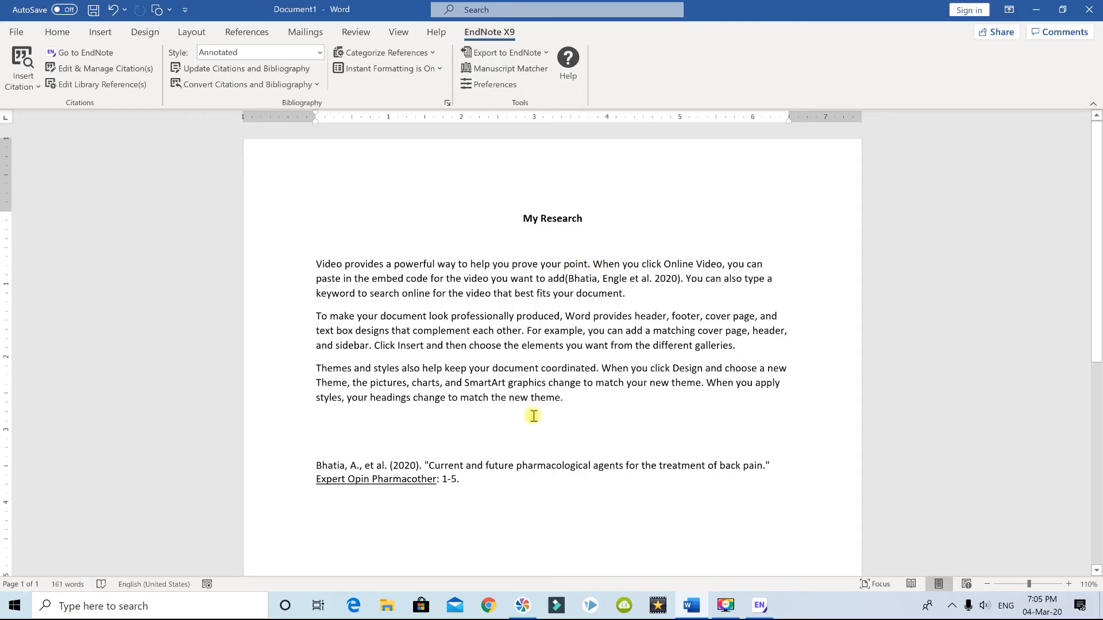
Switch the EndNote output style to Numbered, turning the citation into [1].
left_click(253, 52)
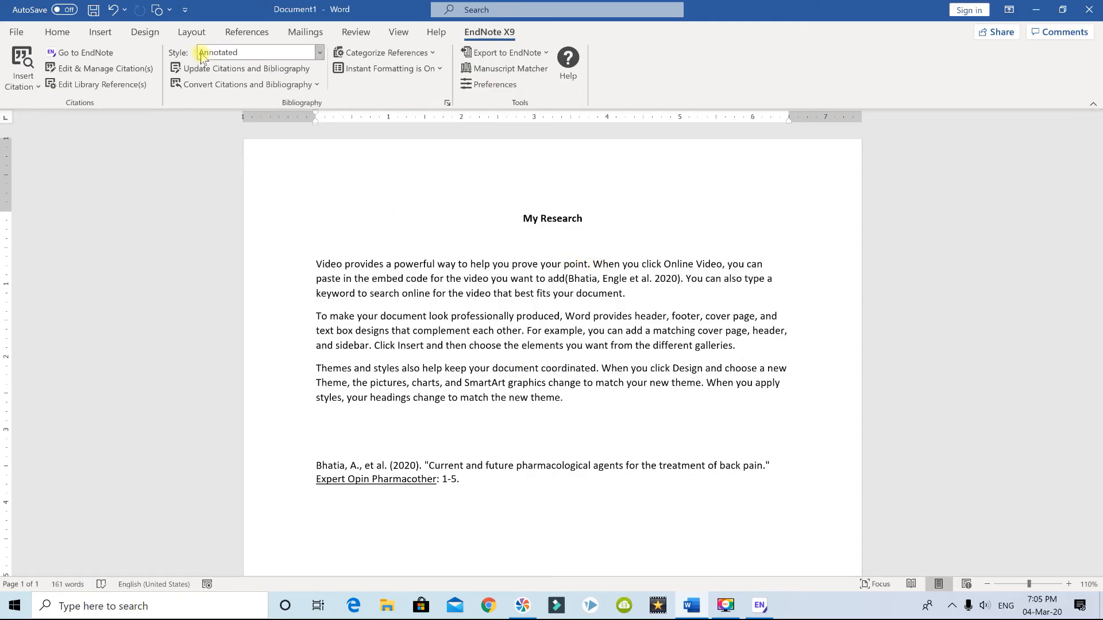
mouse_move(178, 52)
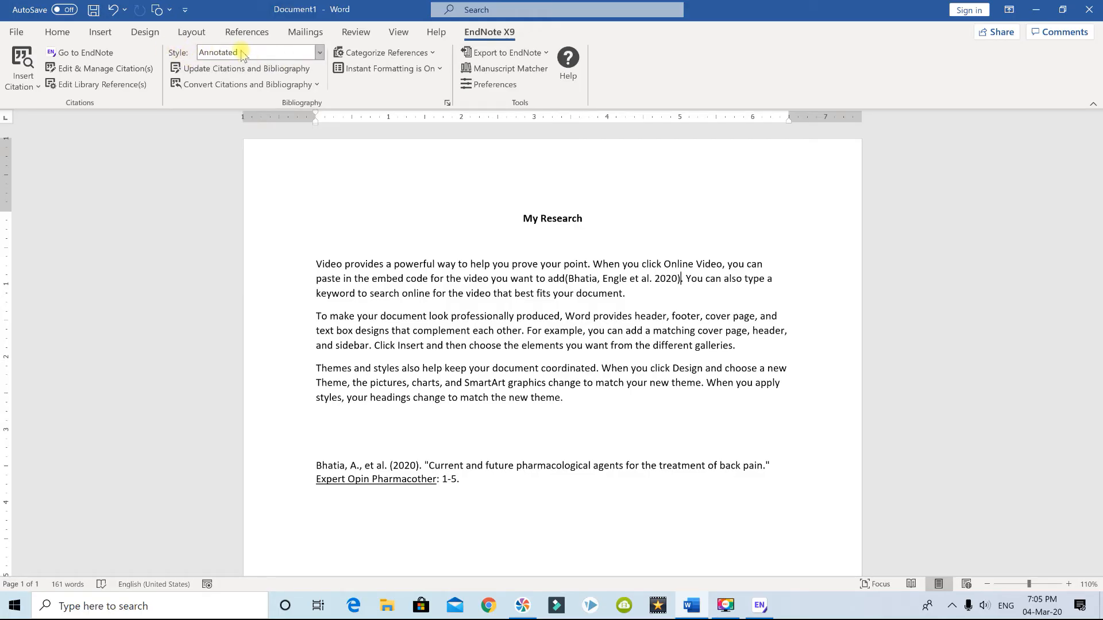
mouse_move(319, 52)
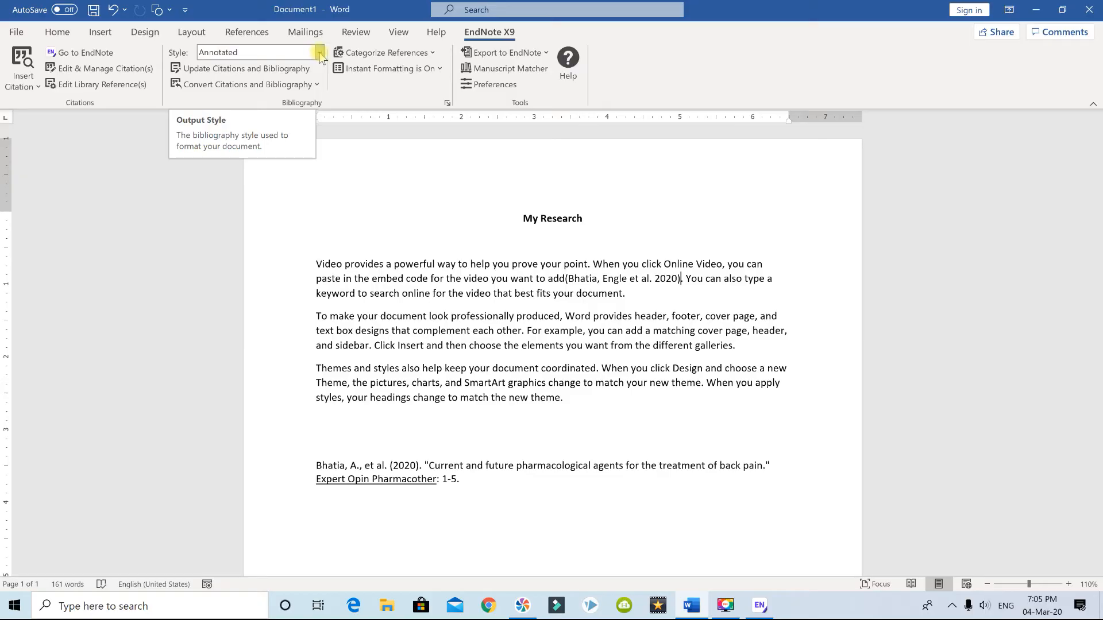
left_click(319, 52)
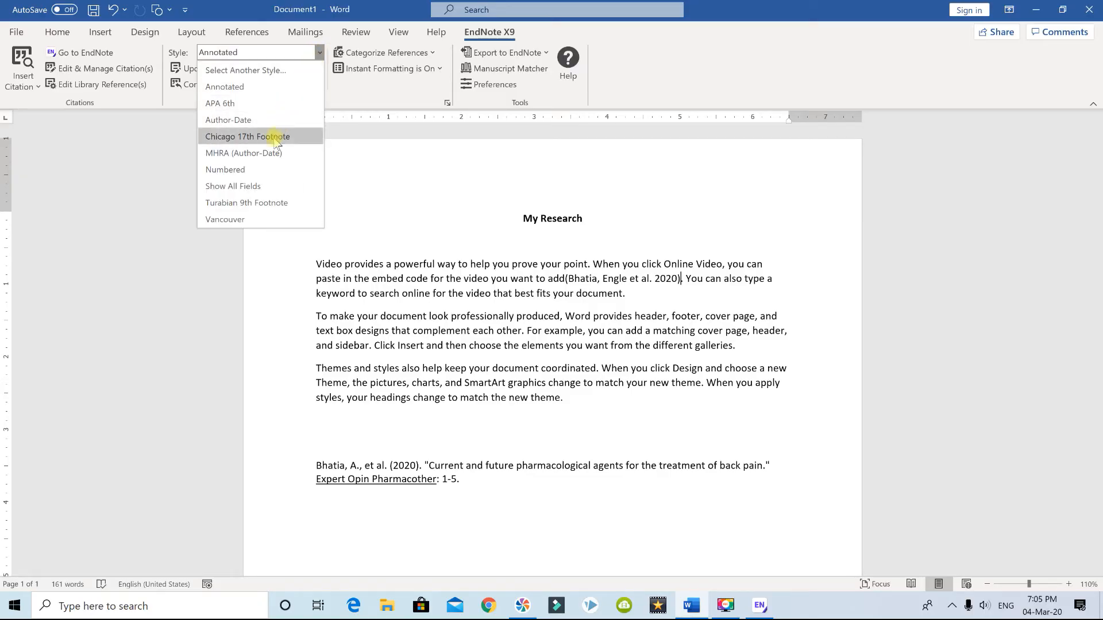
left_click(225, 169)
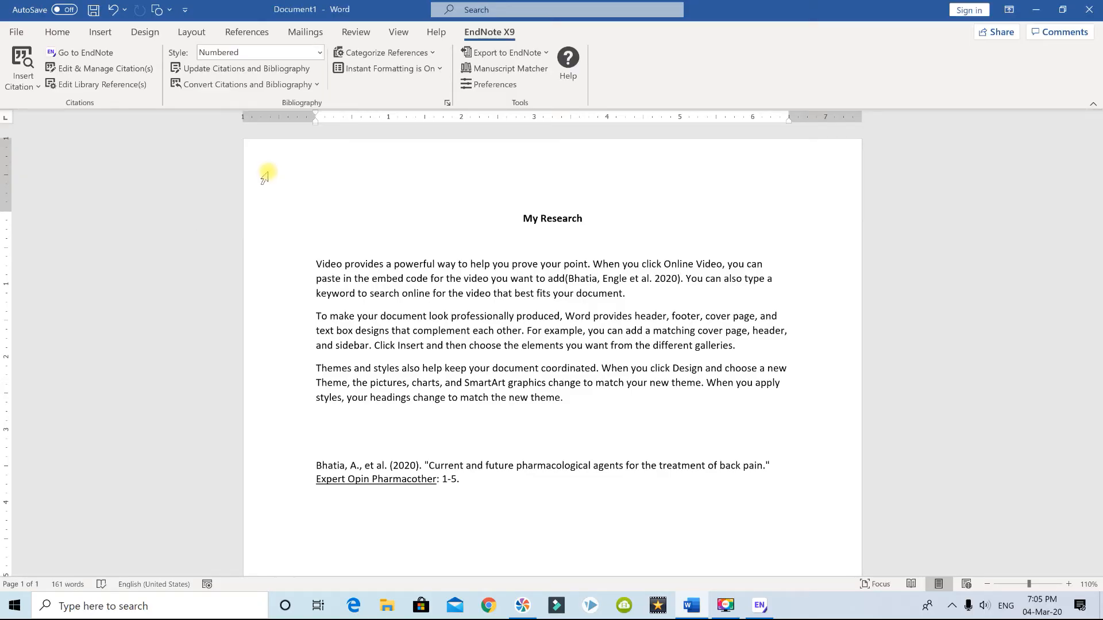
left_click(248, 68)
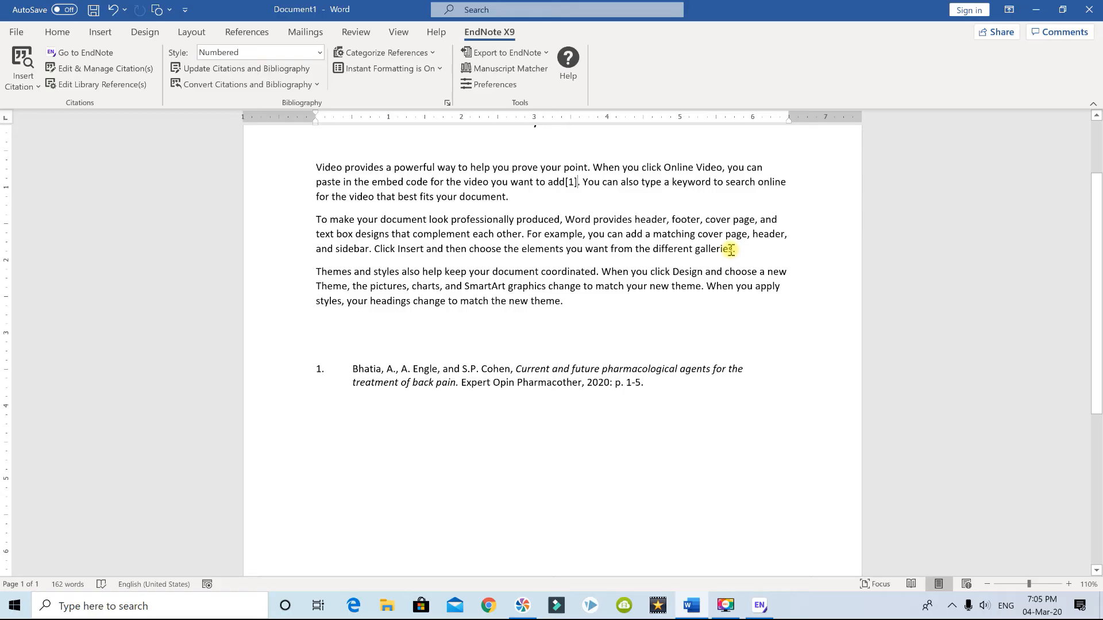
mouse_move(670, 430)
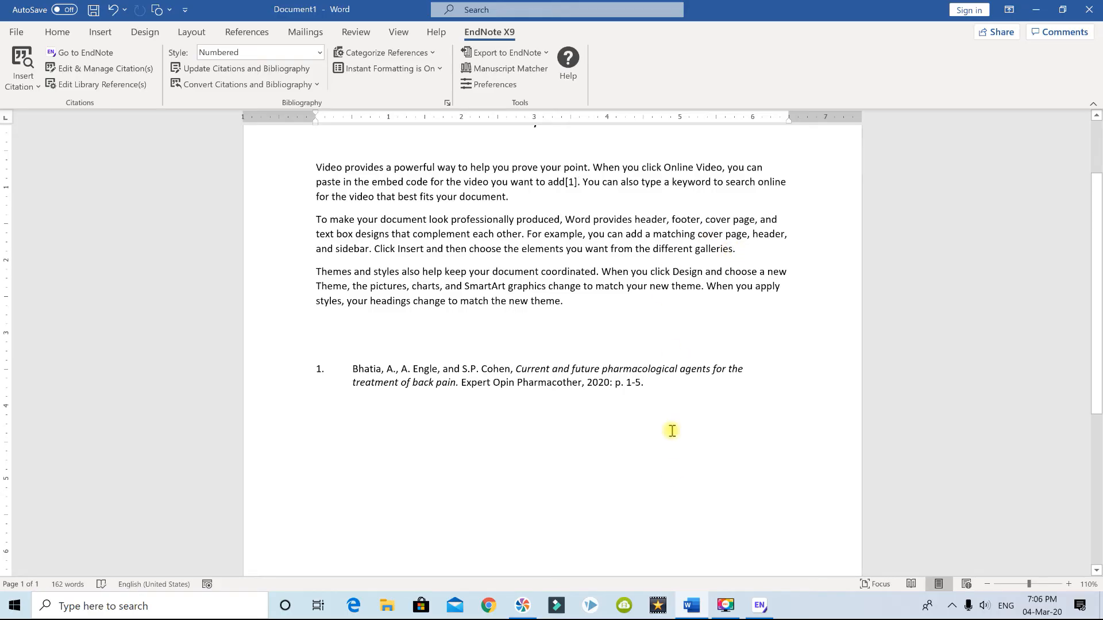
Insert the Liew, B.X.W., et al. 2020 reference from EndNote as citation [2] after 'galleries'.
left_click(758, 605)
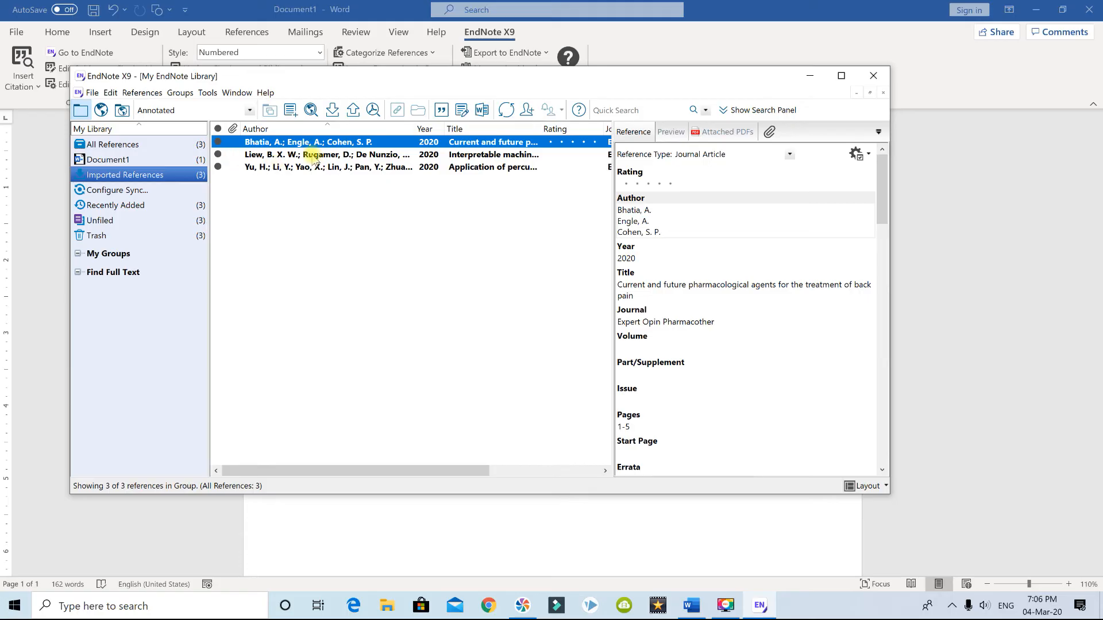
left_click(327, 154)
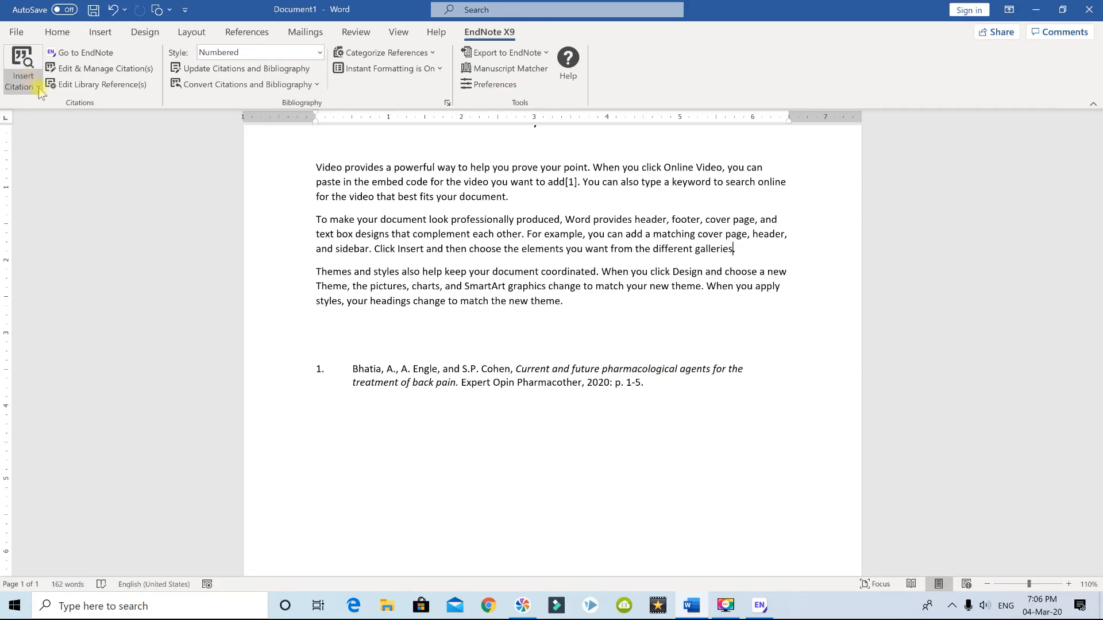
left_click(23, 82)
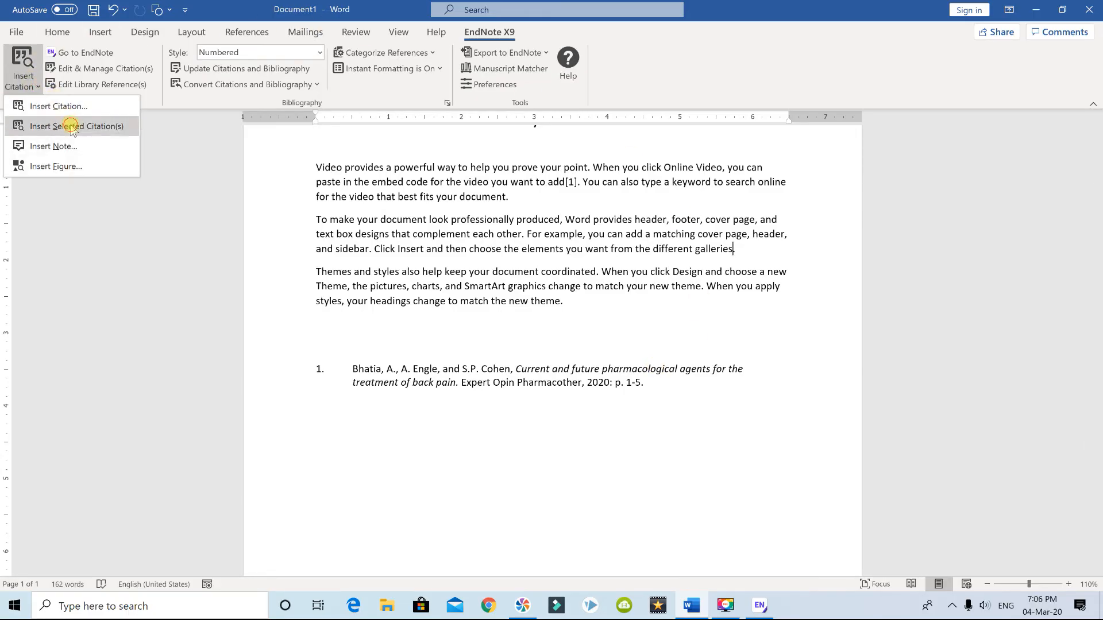
left_click(78, 126)
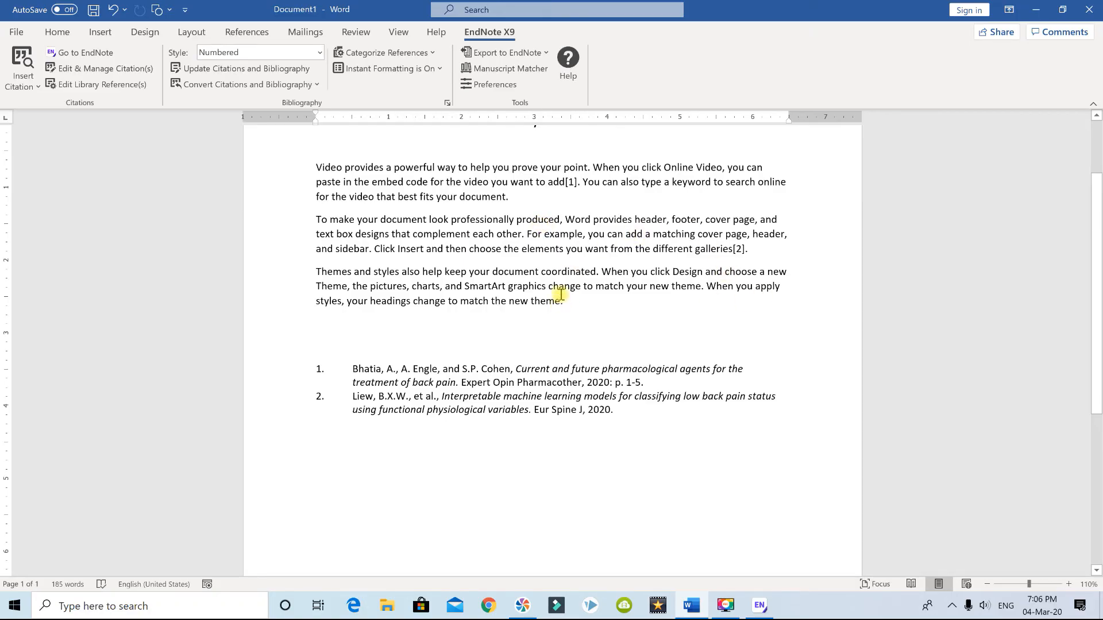
mouse_move(594, 272)
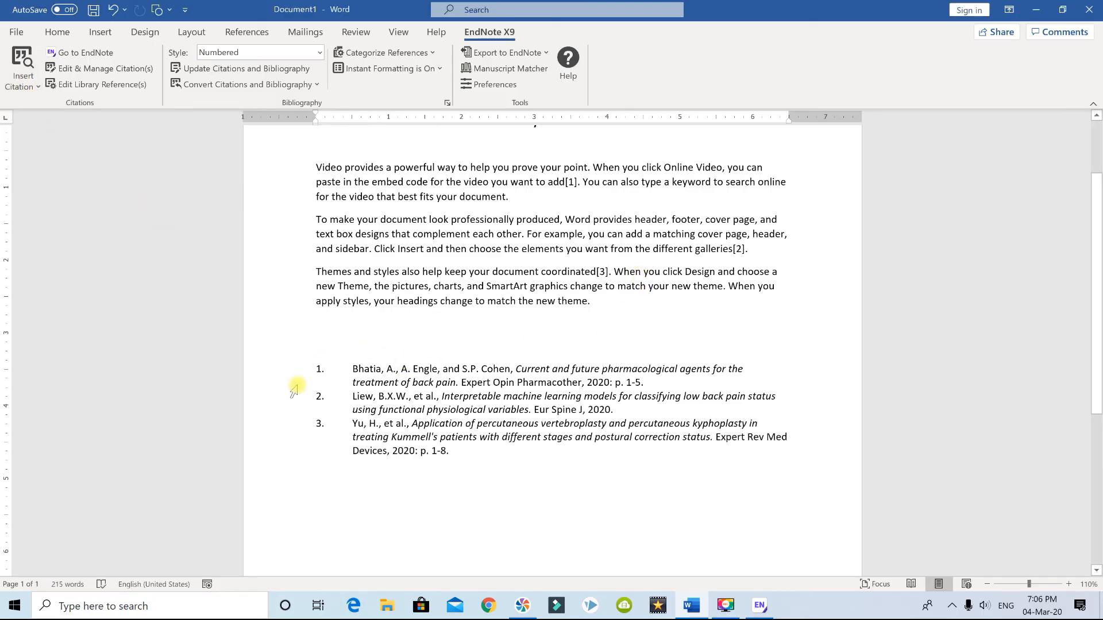
mouse_move(596, 307)
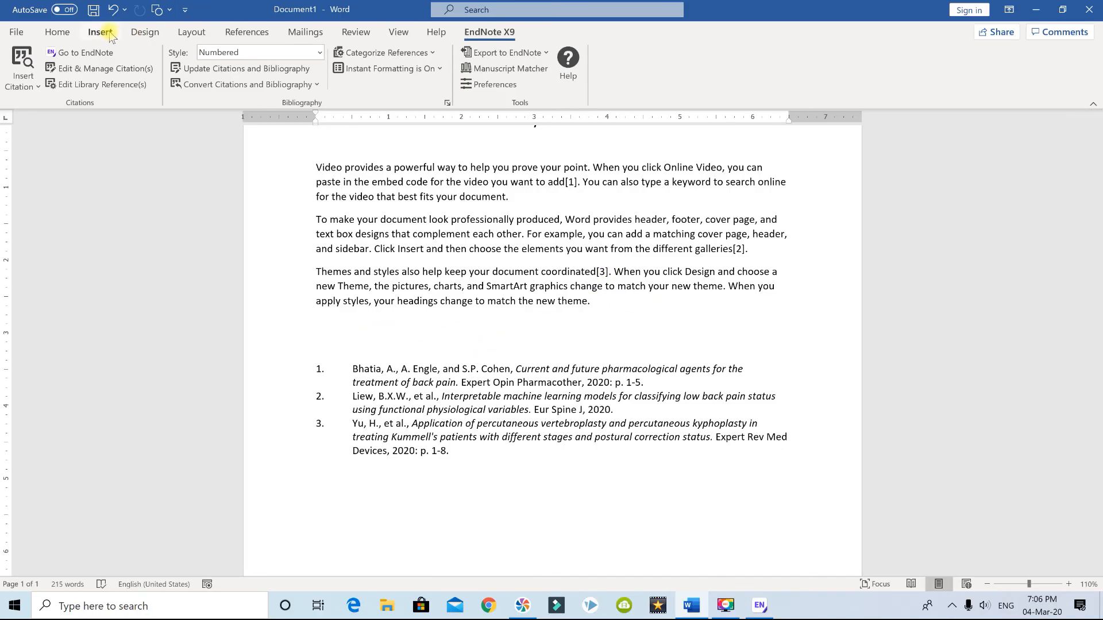
Add a page break before the bibliography and type the heading 'References'.
left_click(99, 32)
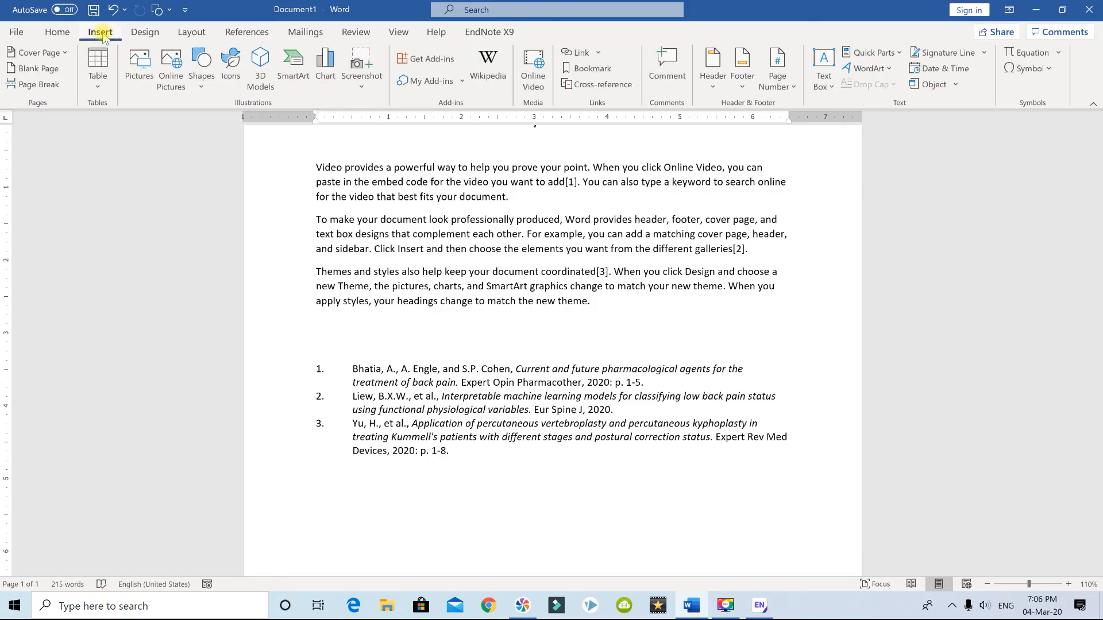
mouse_move(36, 85)
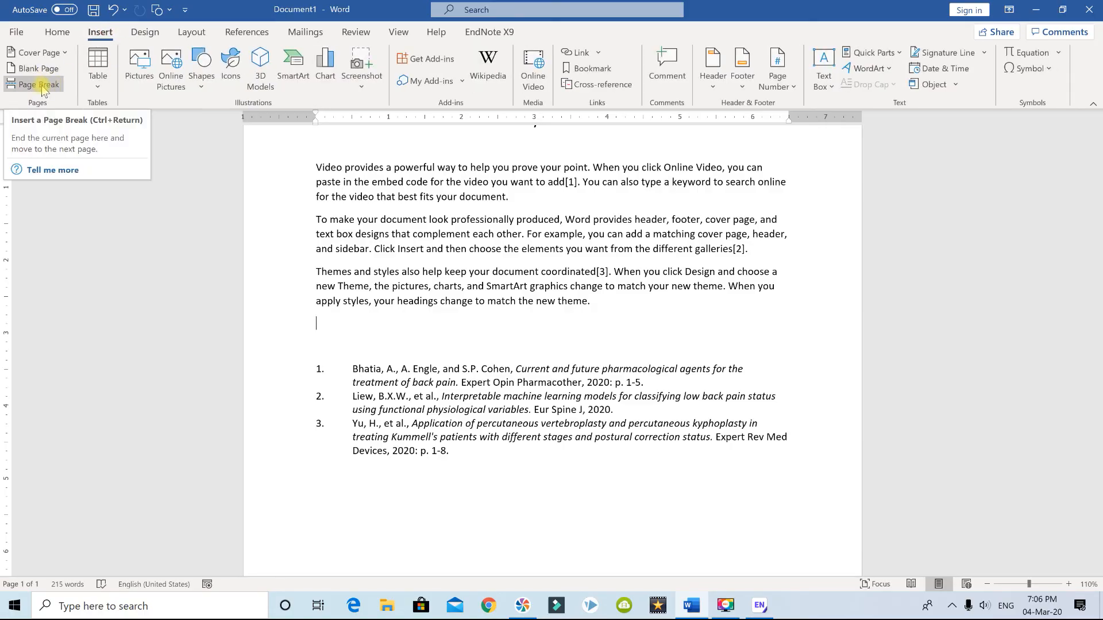
left_click(35, 84)
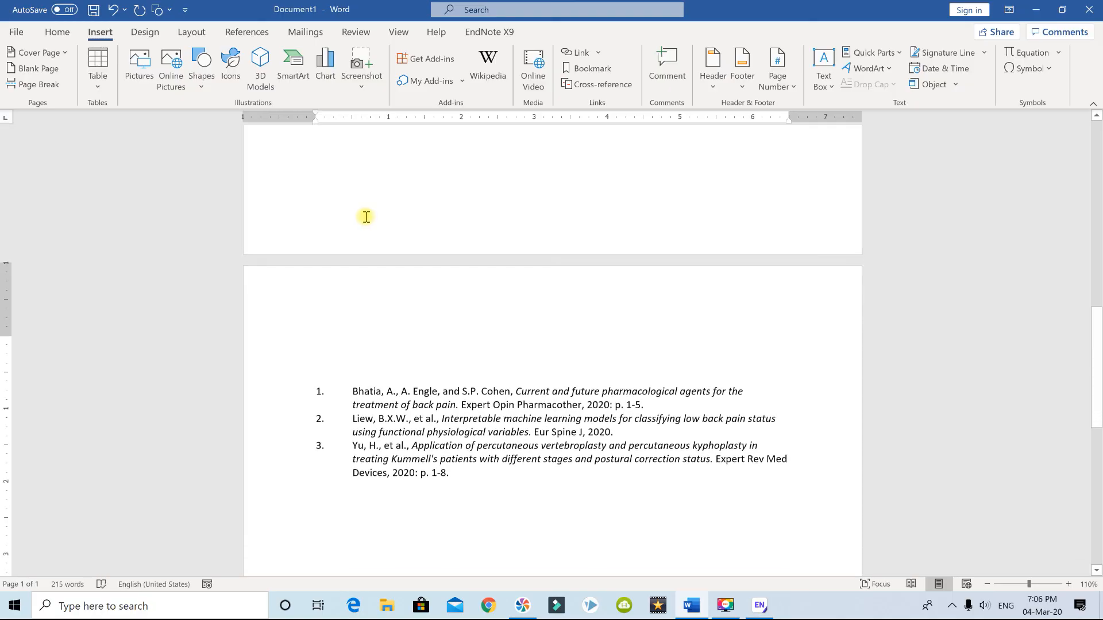
type("Refer")
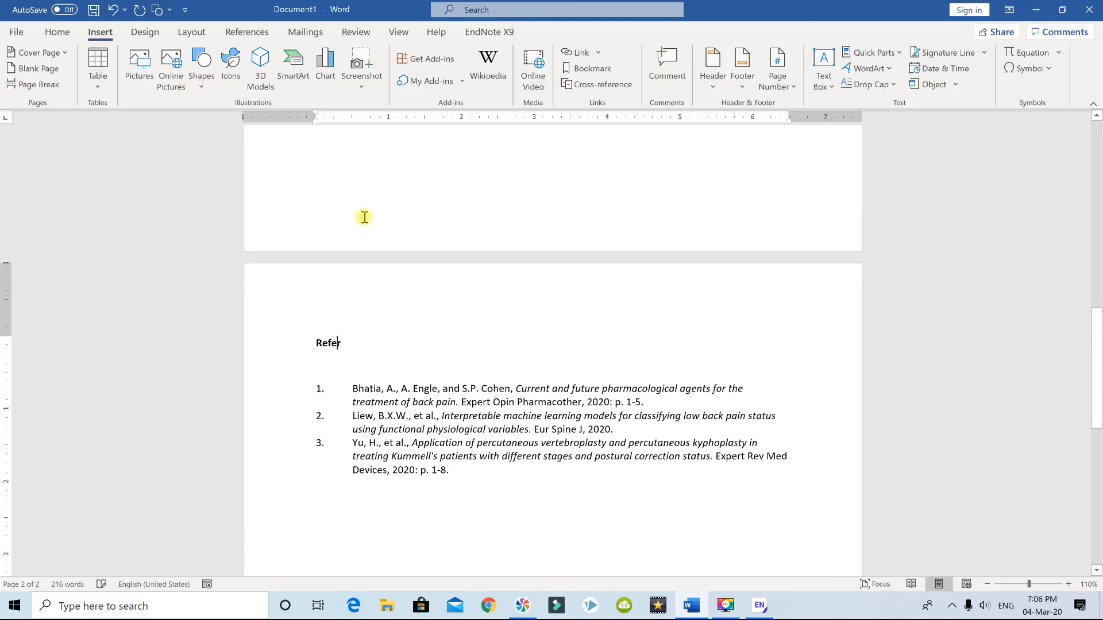
type("ences")
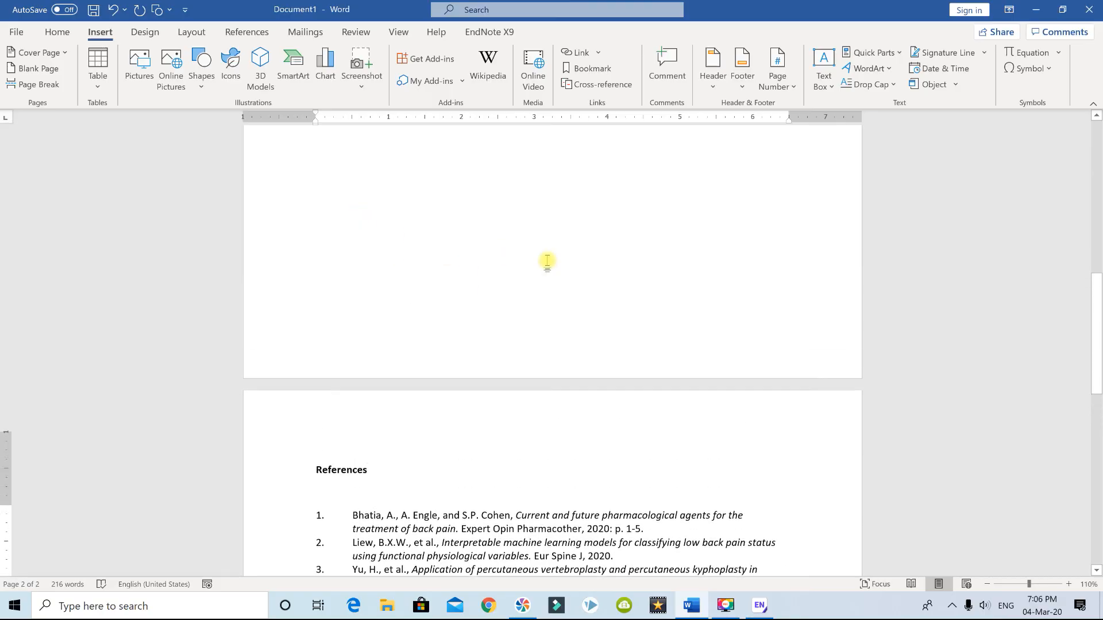
scroll("up", 3)
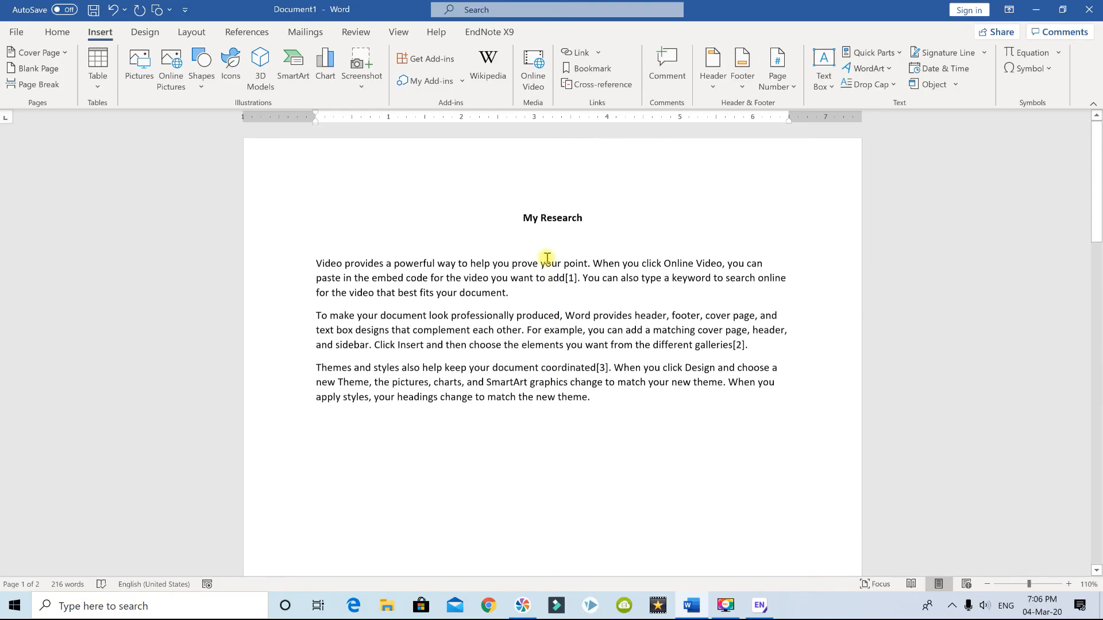
mouse_move(488, 32)
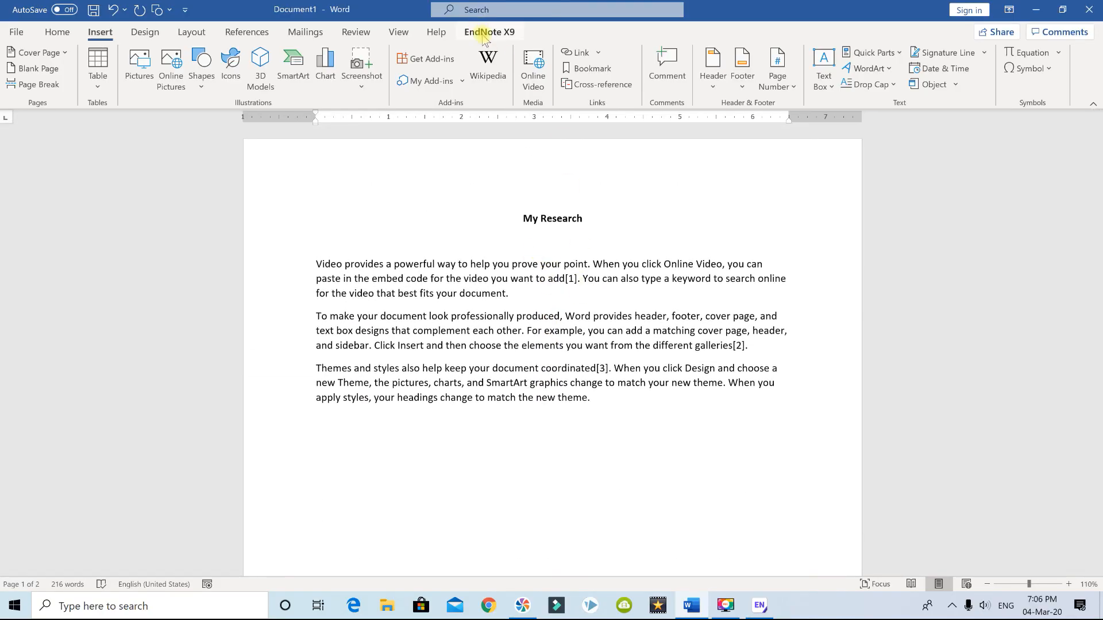
Restyle the citations and bibliography with the Author-Date output style.
left_click(489, 32)
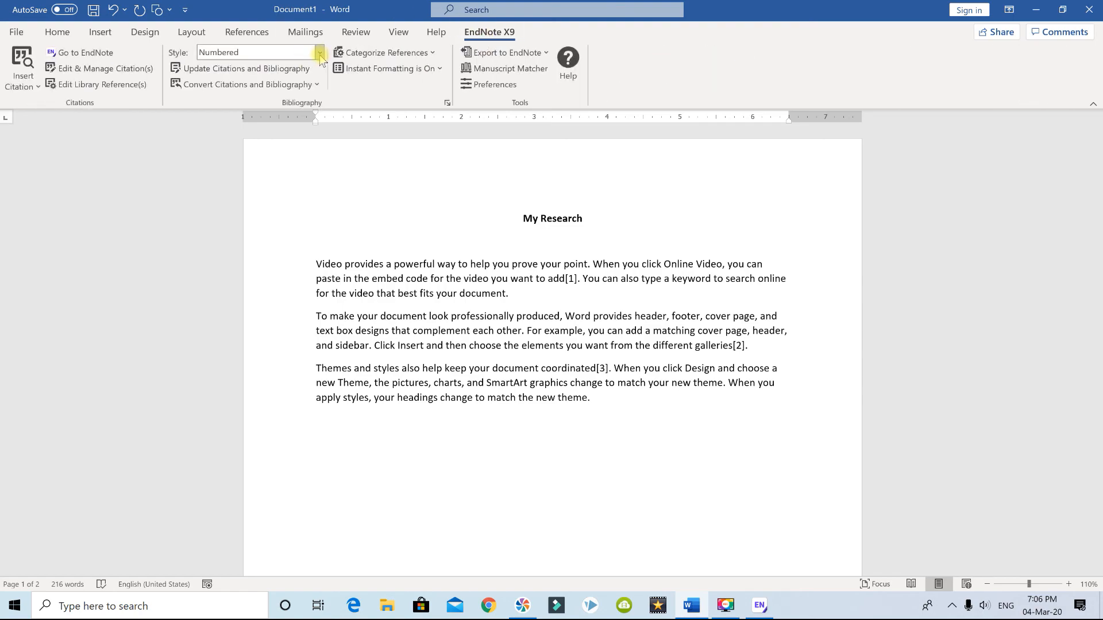
left_click(319, 53)
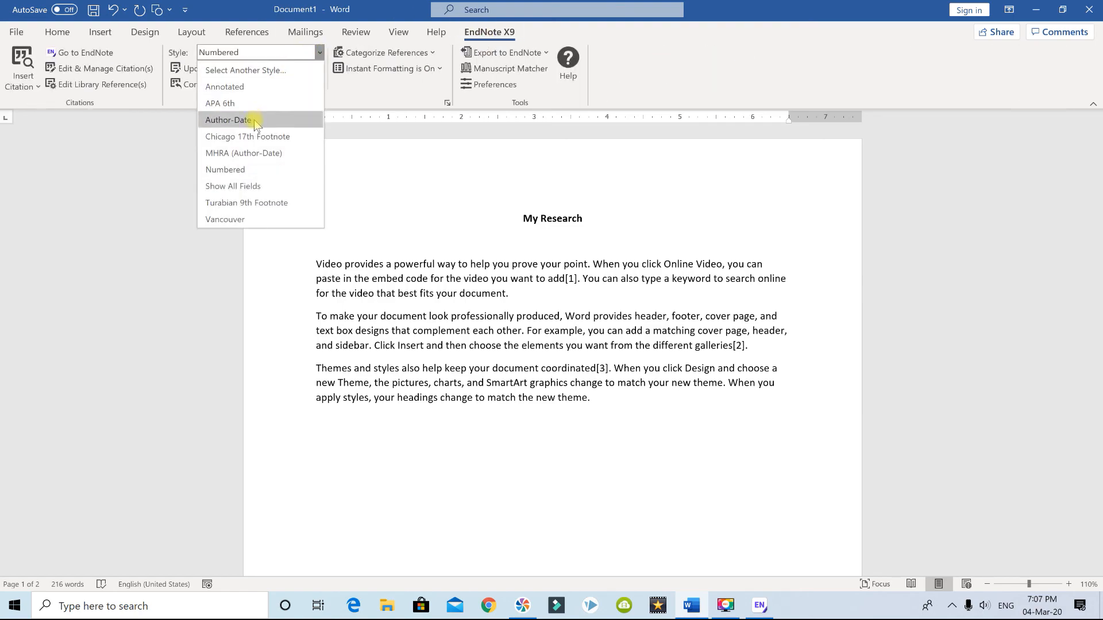
left_click(227, 120)
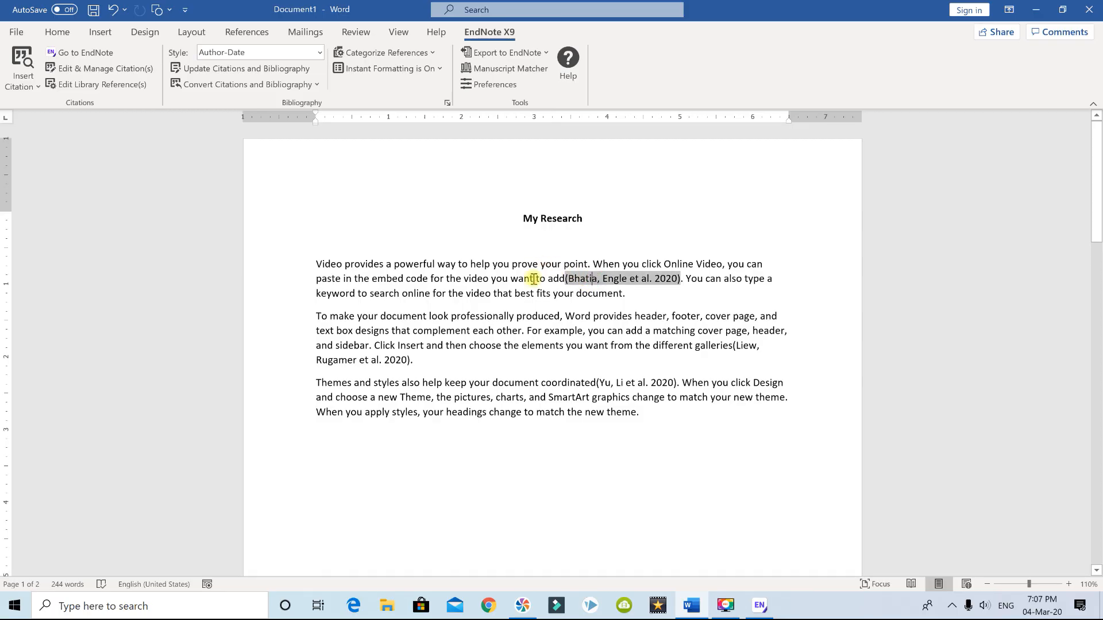
scroll("down", 3)
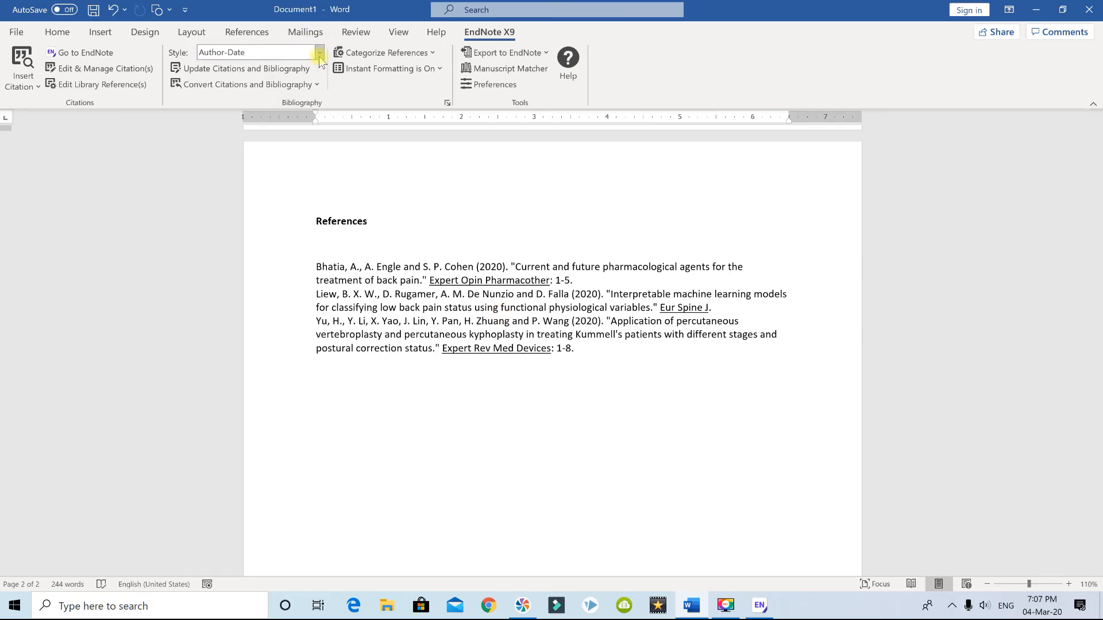
Switch the output style to Vancouver, giving (1)–(3) citations and a numbered list.
left_click(319, 52)
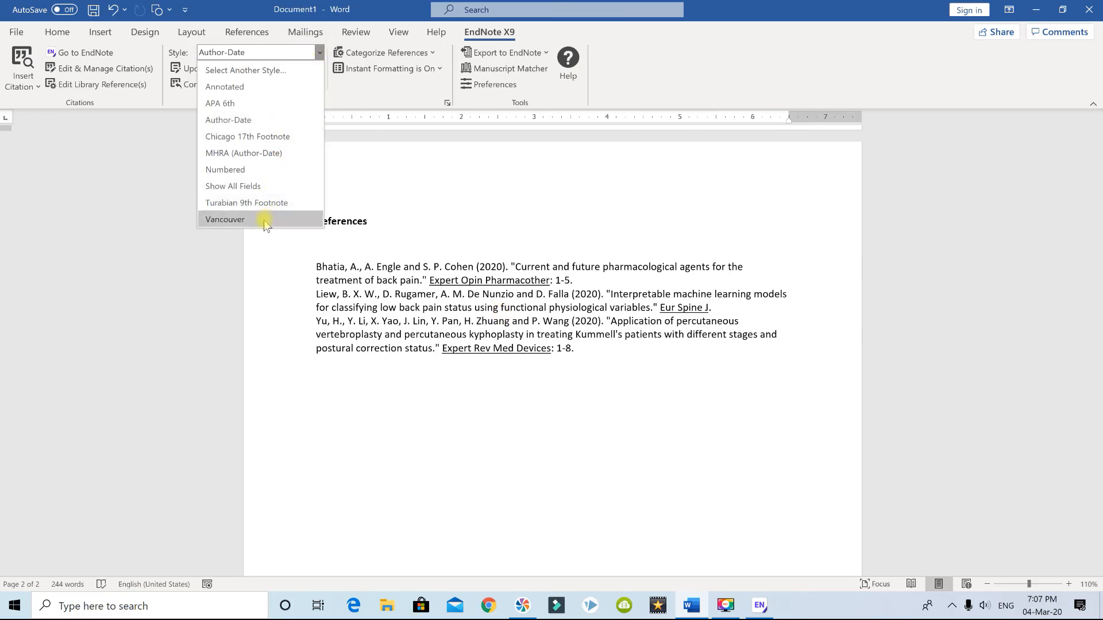
left_click(225, 218)
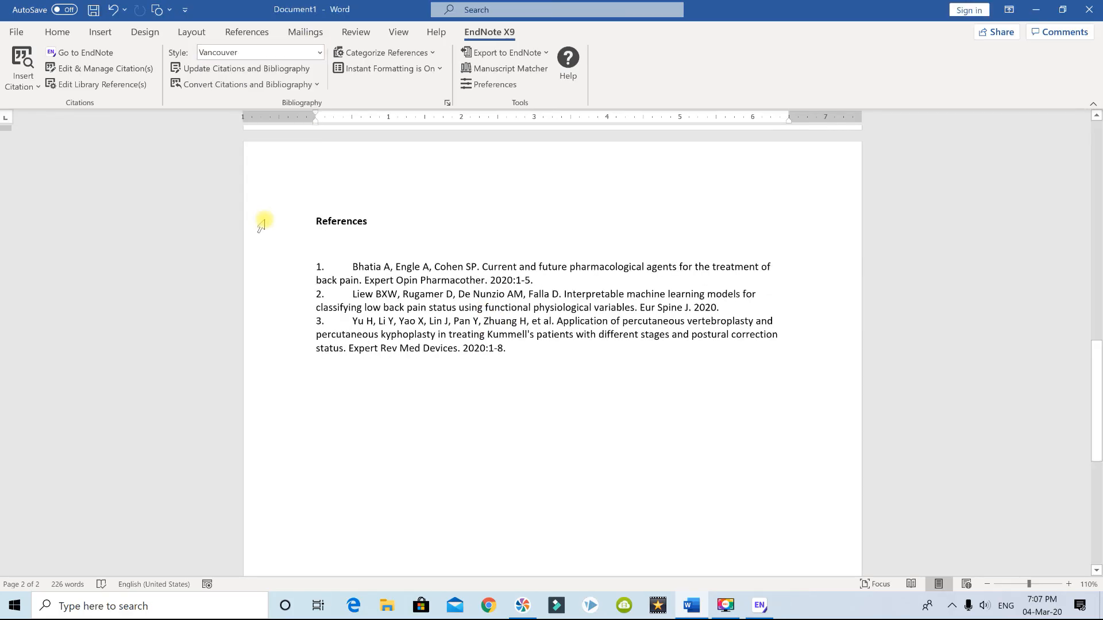
scroll("up", 3)
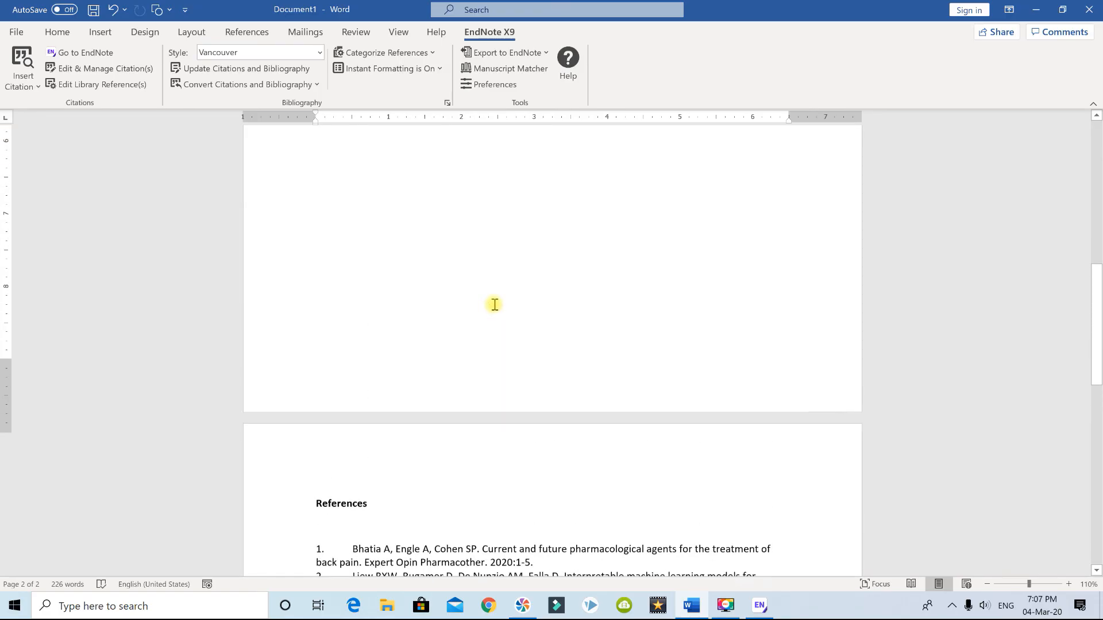
scroll("up", 3)
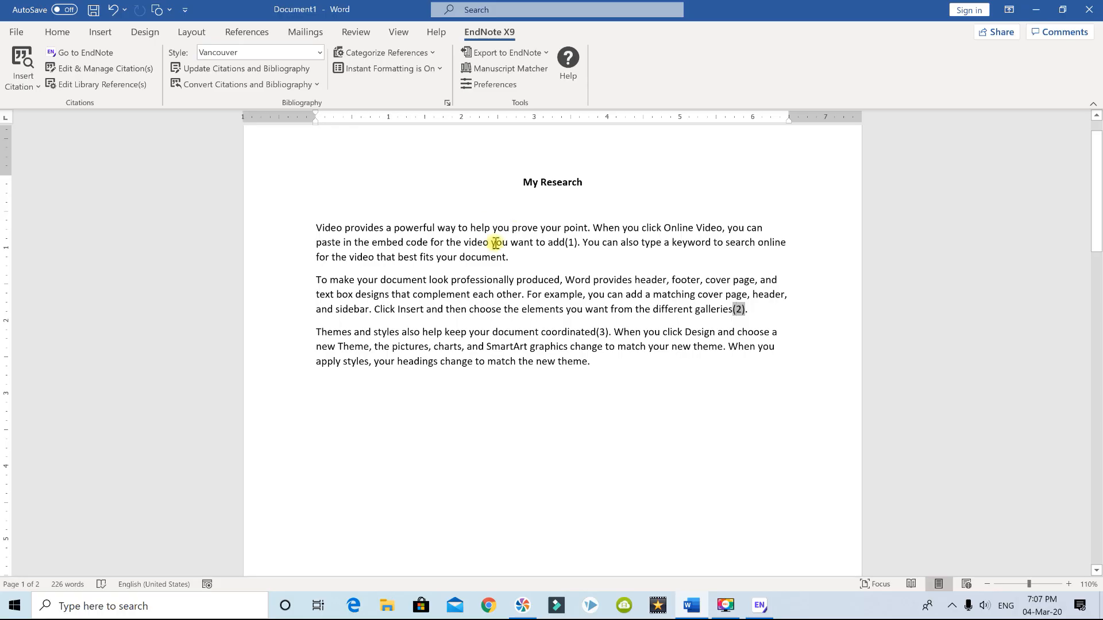
mouse_move(603, 292)
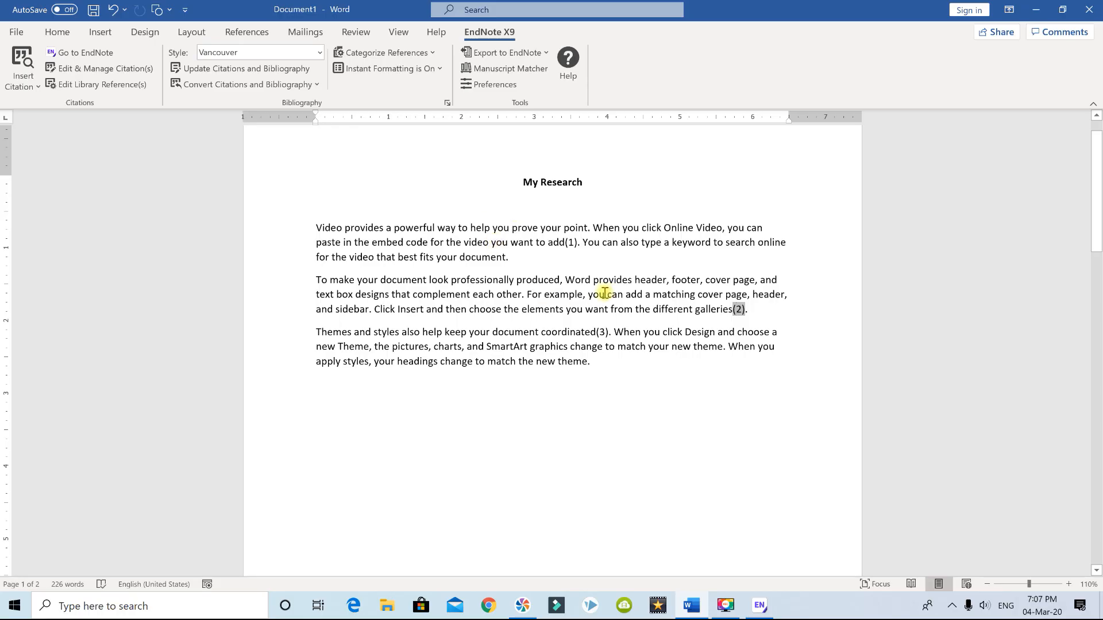
mouse_move(539, 223)
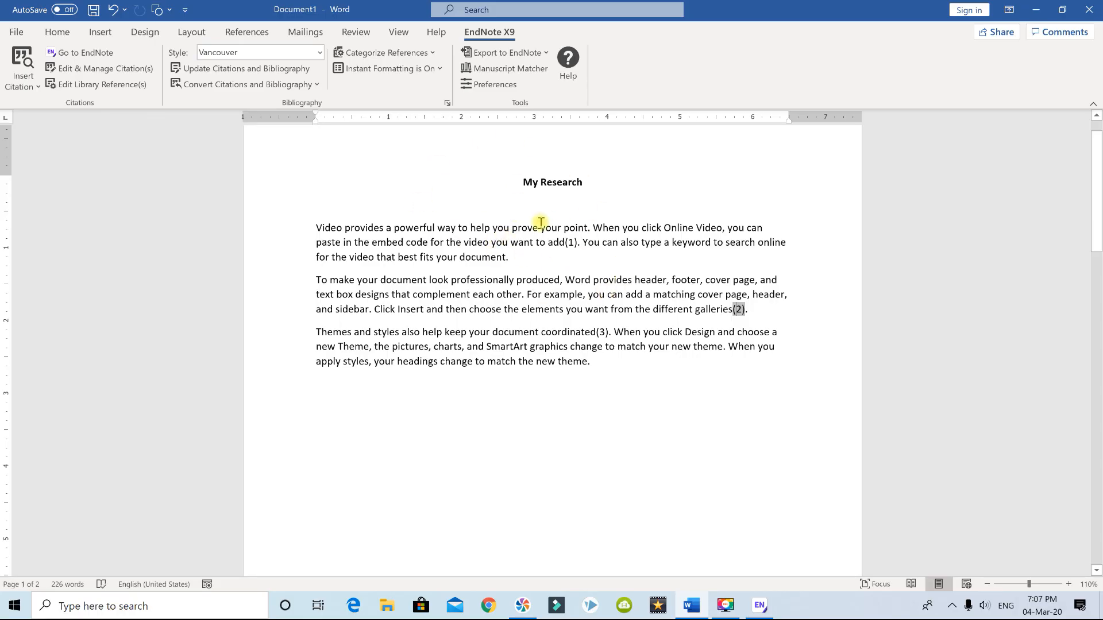
mouse_move(491, 193)
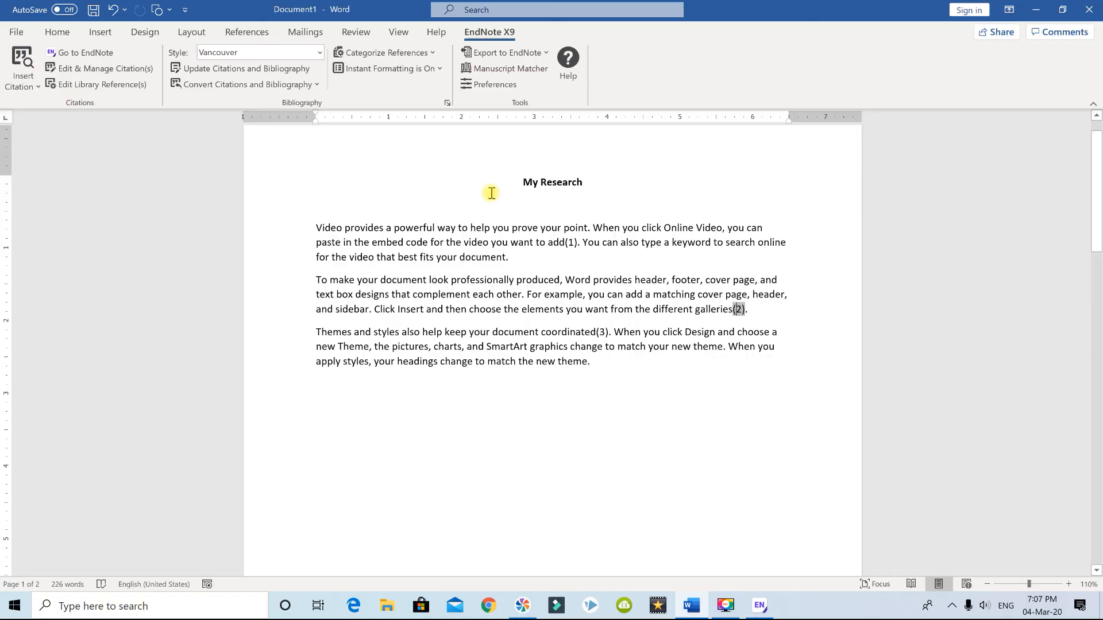